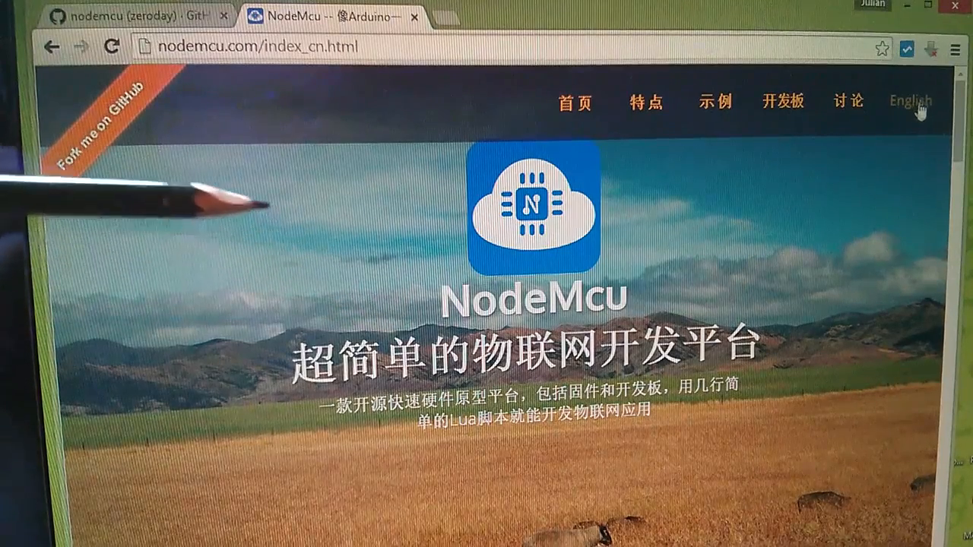
- From nodemcu.com in English, reach the nodemcu-flasher GitHub repository and download it as a ZIP
{"action": "left_click", "coordinate": [909, 101]}
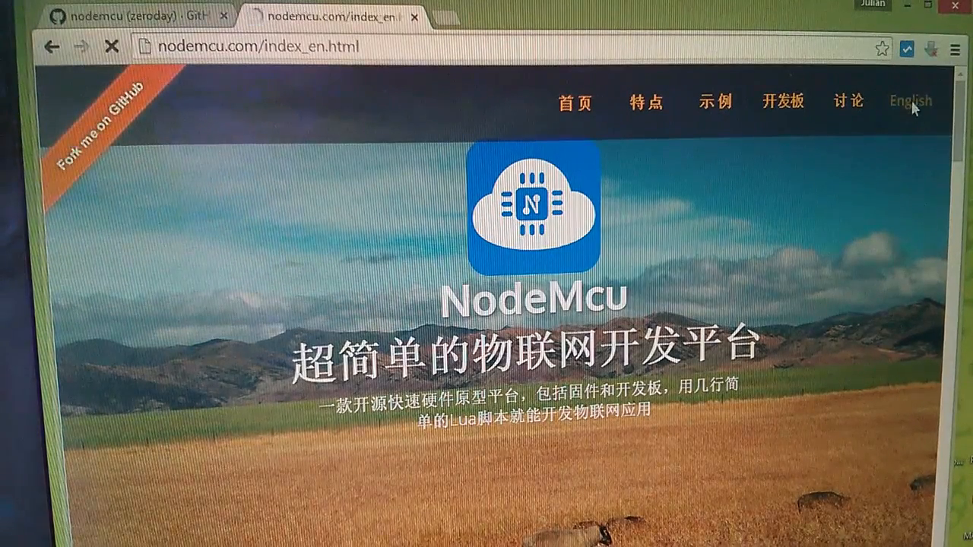
{"action": "left_click", "coordinate": [910, 101]}
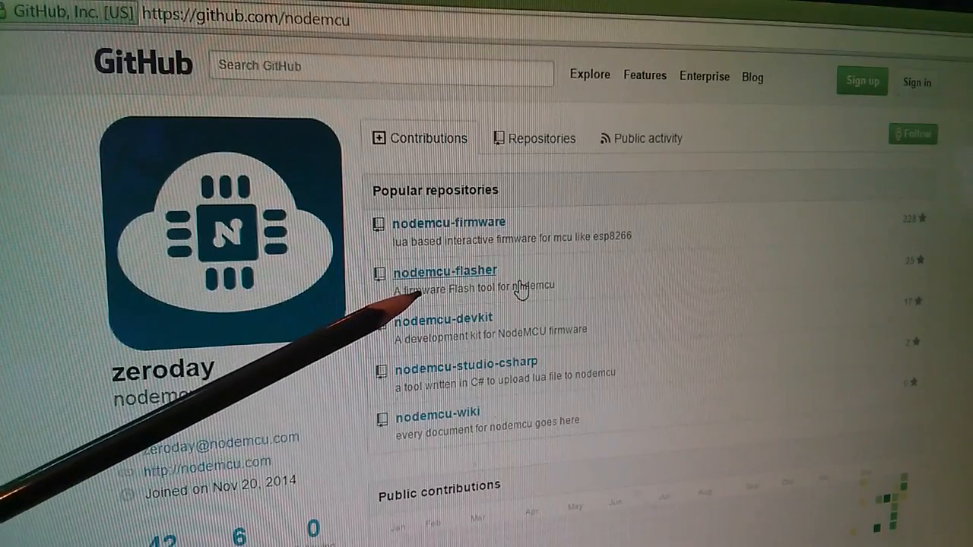
{"action": "left_click", "coordinate": [445, 271]}
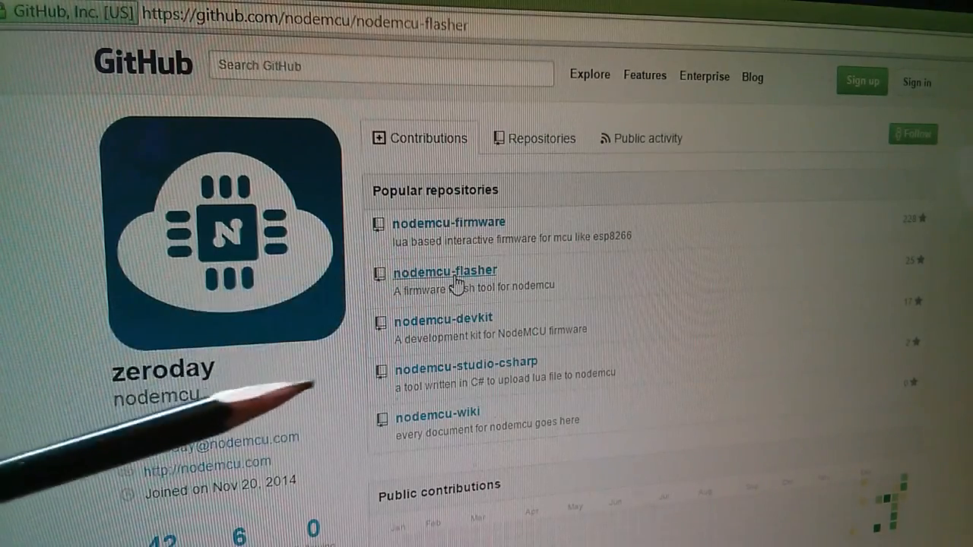
{"action": "left_click", "coordinate": [444, 272]}
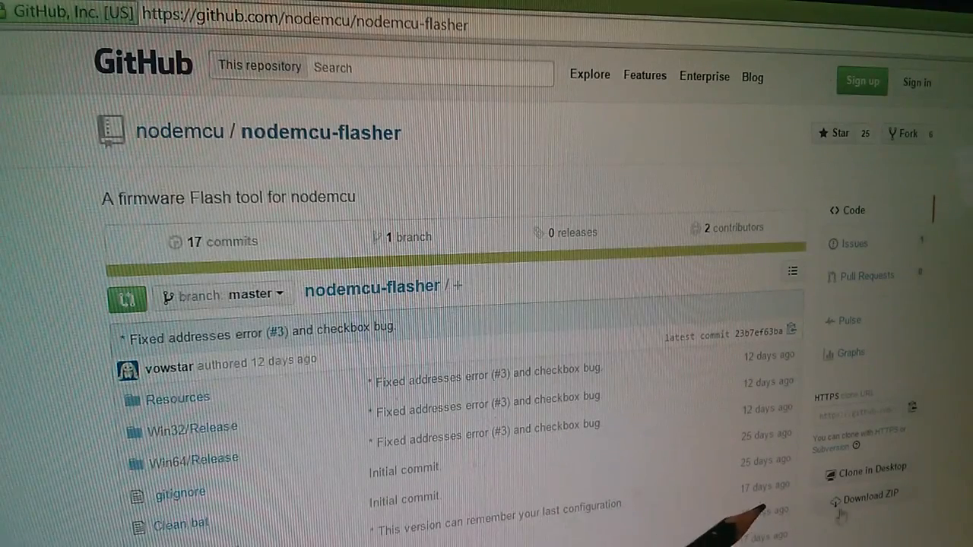
{"action": "mouse_move", "coordinate": [868, 501]}
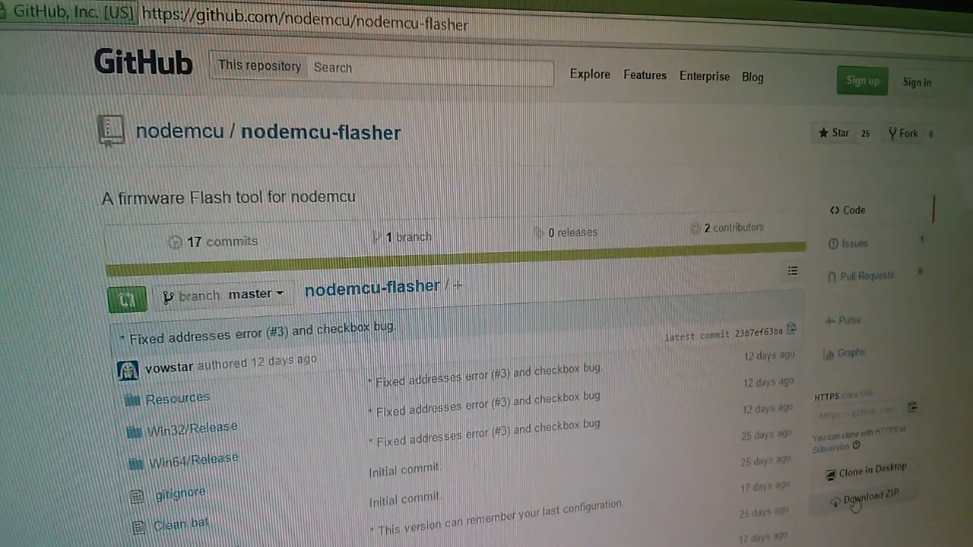
{"action": "left_click", "coordinate": [862, 494]}
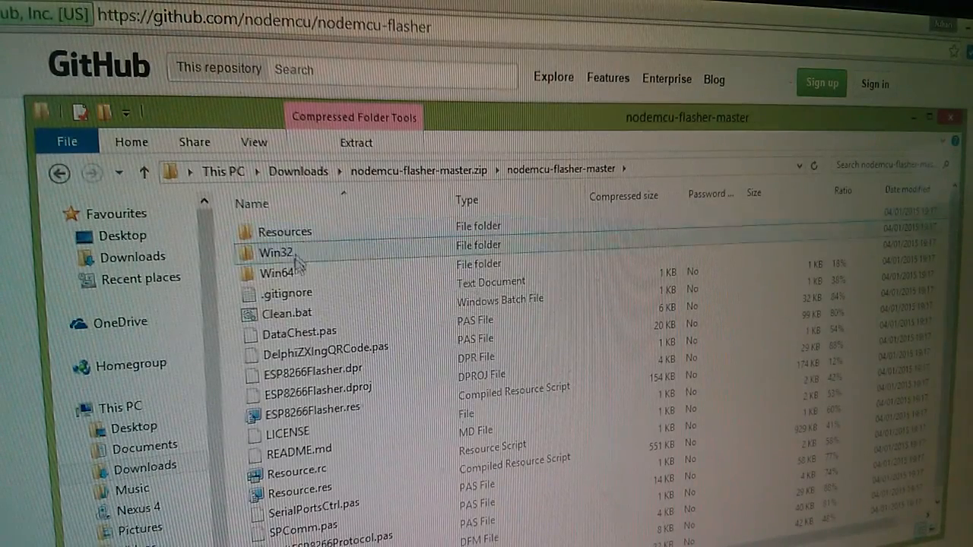
- Browse the archive's Resources > Binaries folder to view firmware files like blank.bin
{"action": "left_click", "coordinate": [275, 252]}
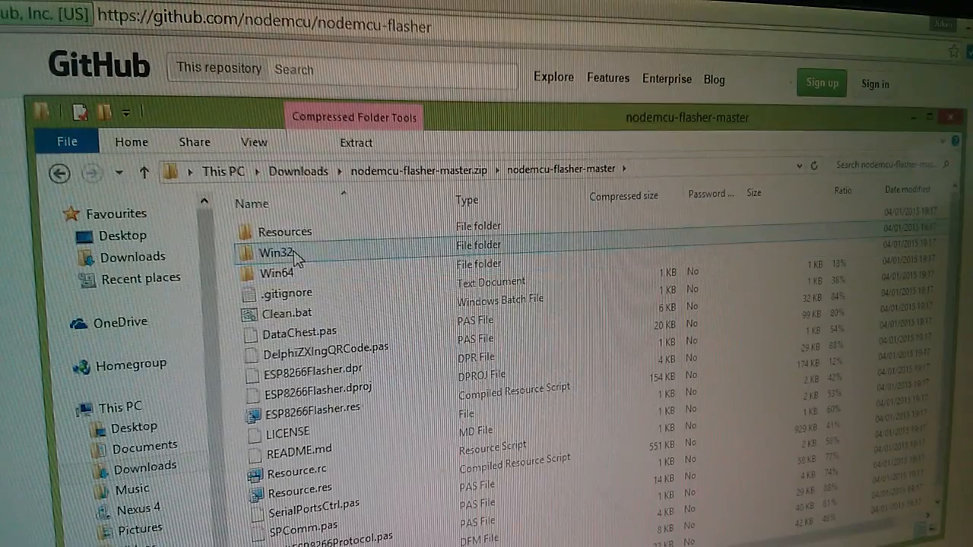
{"action": "left_click", "coordinate": [285, 232]}
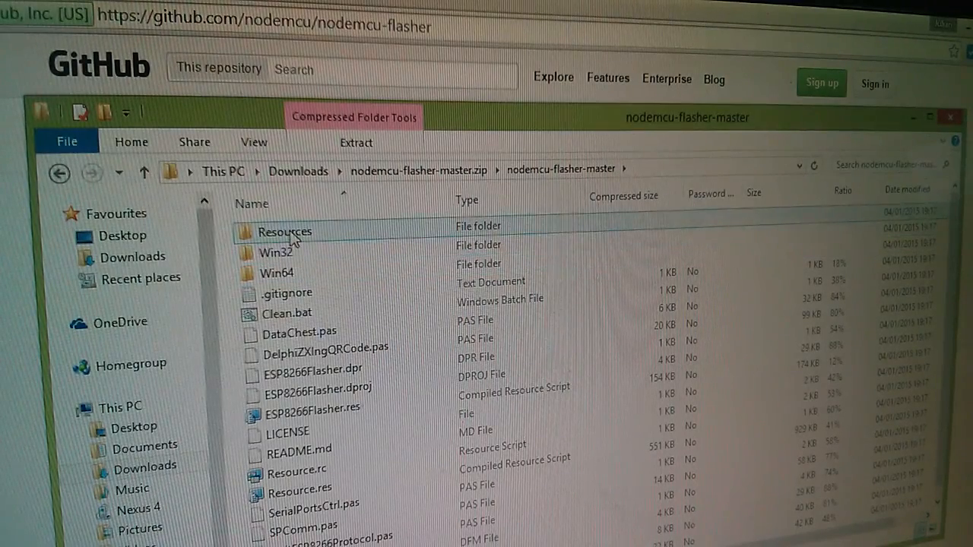
{"action": "double_click", "coordinate": [284, 232]}
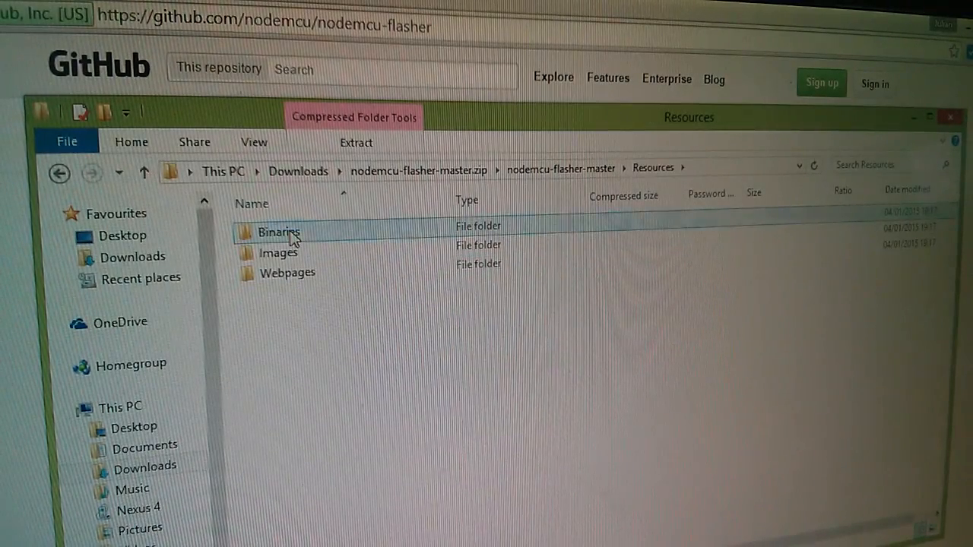
{"action": "double_click", "coordinate": [278, 232]}
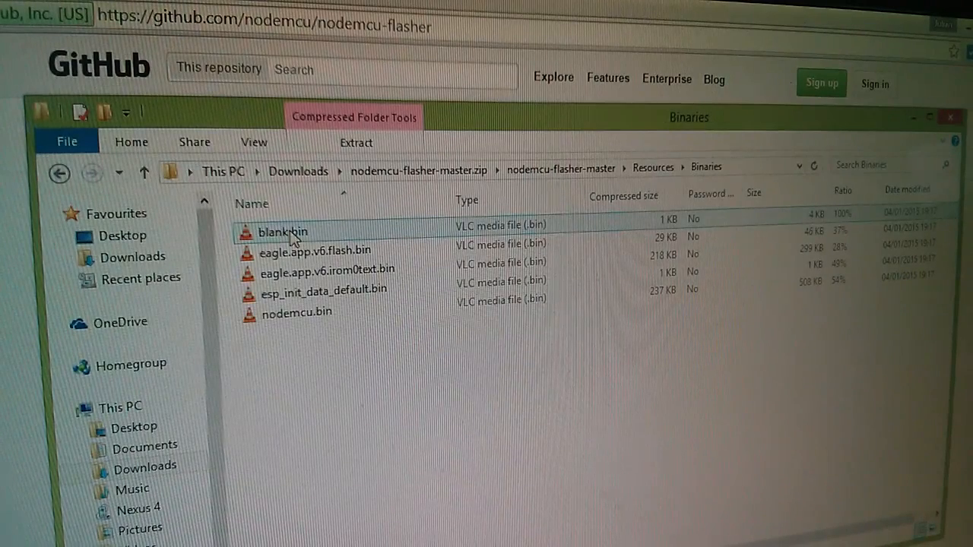
{"action": "left_click", "coordinate": [296, 313]}
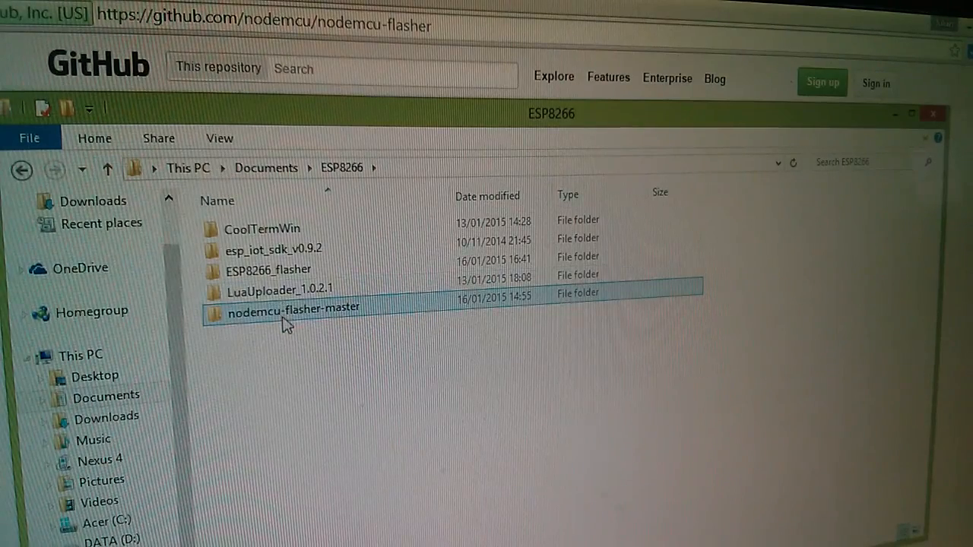
- Launch ESP8266Flasher.exe from nodemcu-flasher-master > Win64 > Release
{"action": "double_click", "coordinate": [291, 304]}
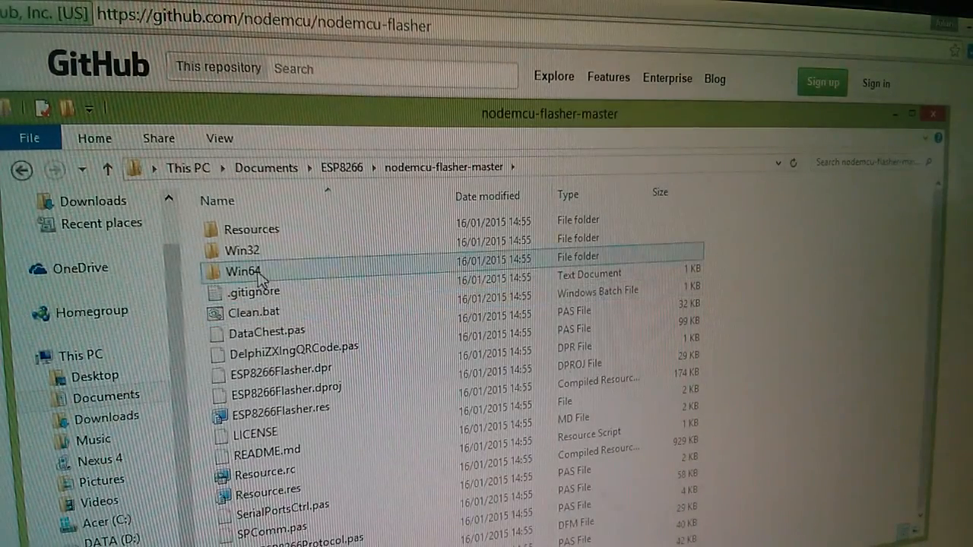
{"action": "double_click", "coordinate": [242, 271]}
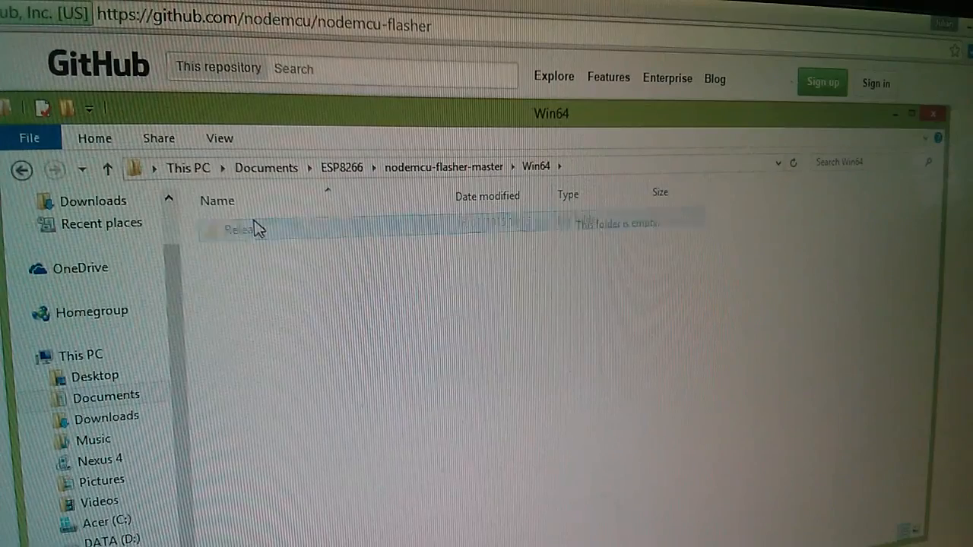
{"action": "double_click", "coordinate": [240, 229]}
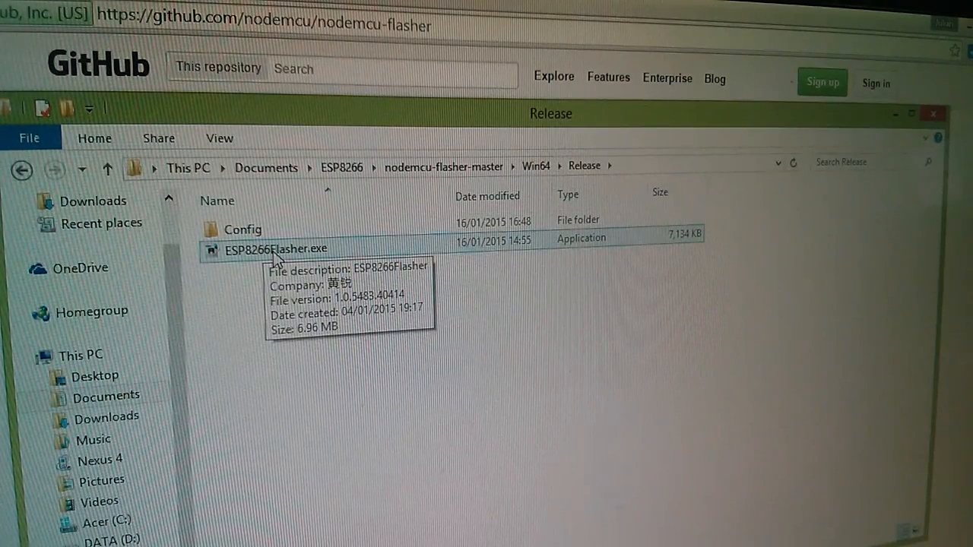
{"action": "left_click", "coordinate": [276, 249]}
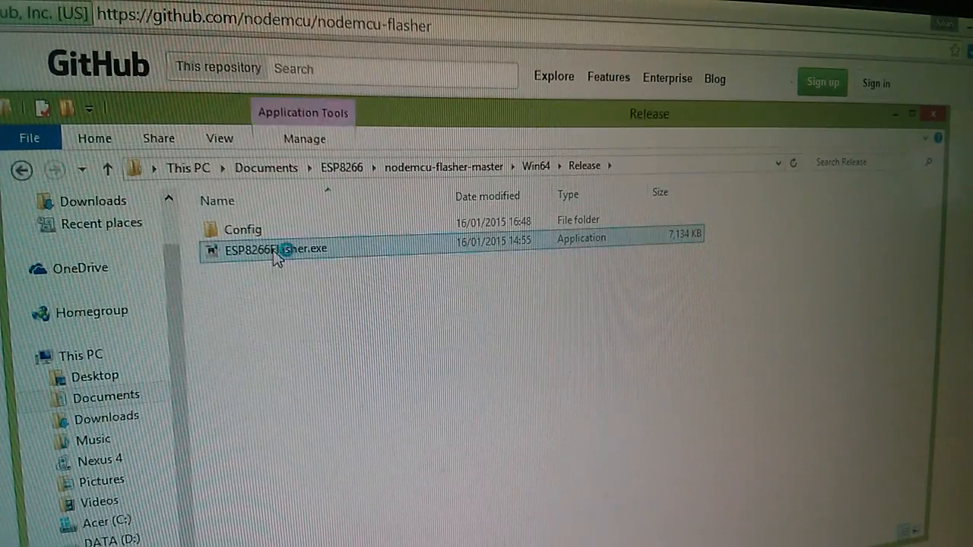
{"action": "double_click", "coordinate": [276, 248]}
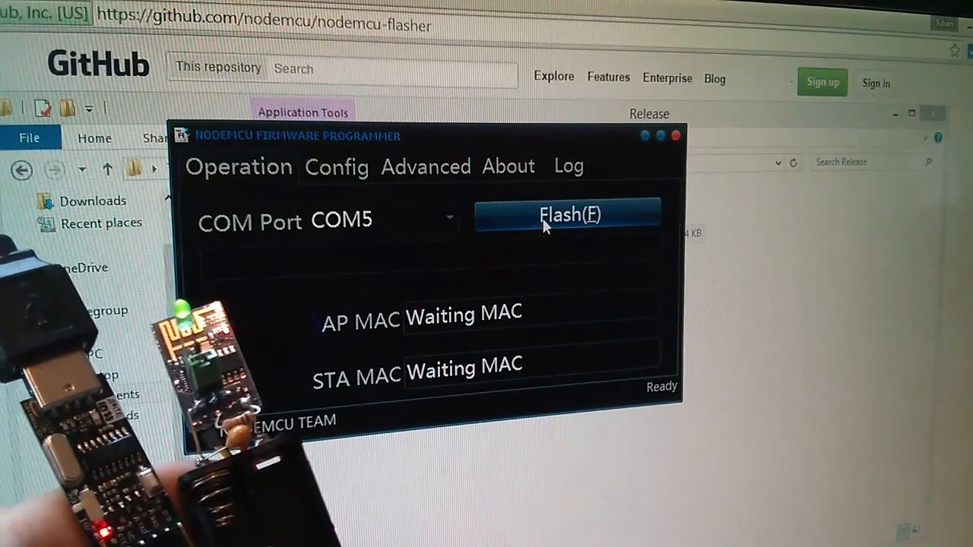
- Flash NodeMCU firmware to the ESP8266 on COM5, showing its AP and STA MAC addresses
{"action": "left_click", "coordinate": [336, 166]}
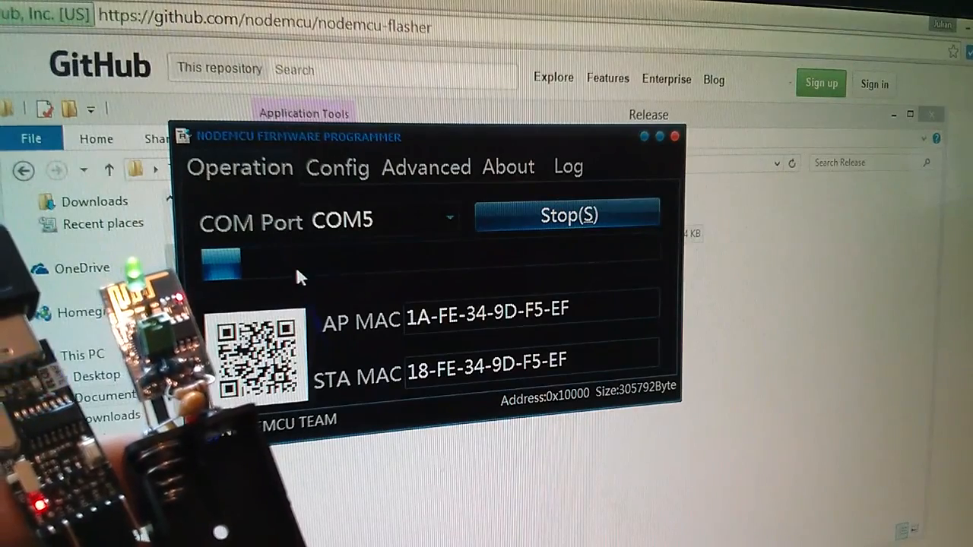
{"action": "left_click", "coordinate": [337, 166]}
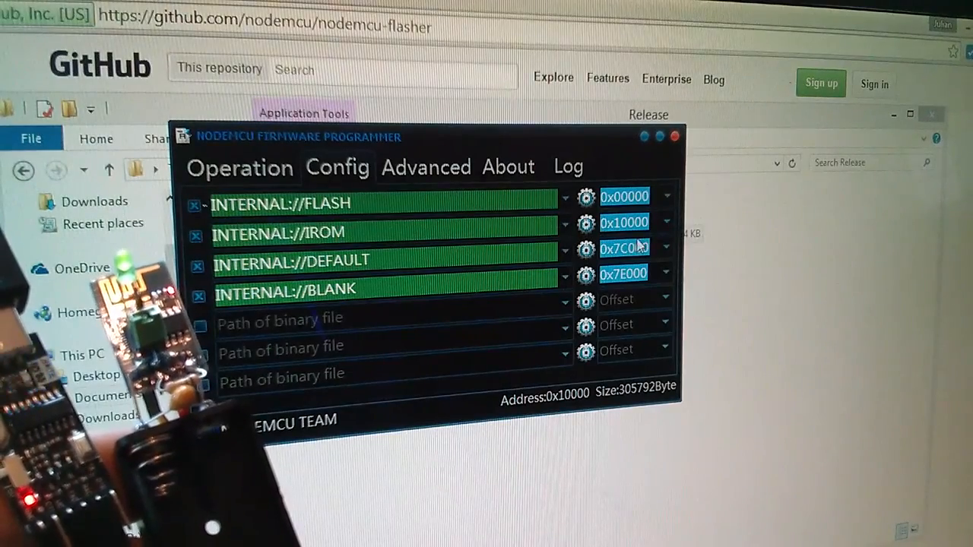
- View the INTERNAL FLASH, IROM, DEFAULT and BLANK binaries with their flash offsets on the Config tab
{"action": "left_click", "coordinate": [239, 167]}
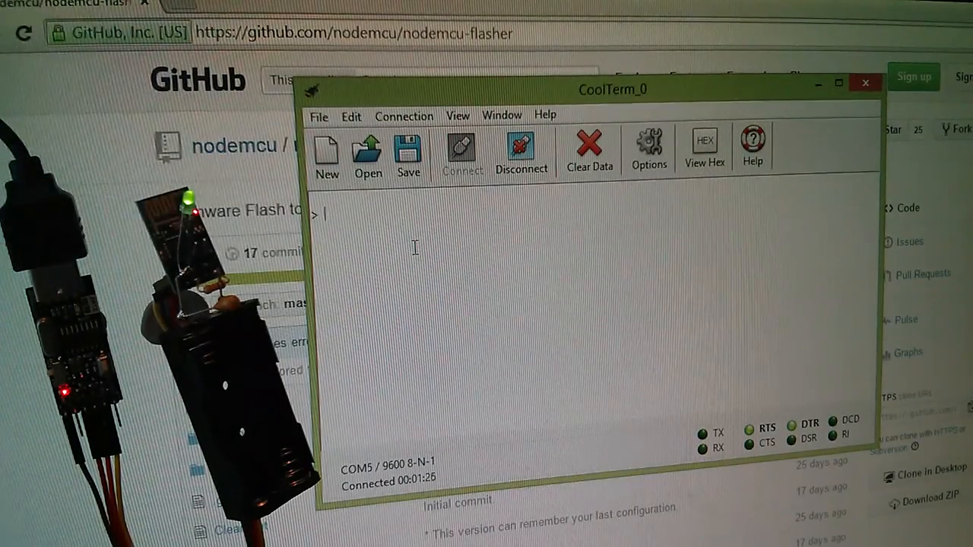
- Test Lua in CoolTerm with a=5 and print(a), then close the open terminal connection
{"action": "left_click", "coordinate": [588, 148]}
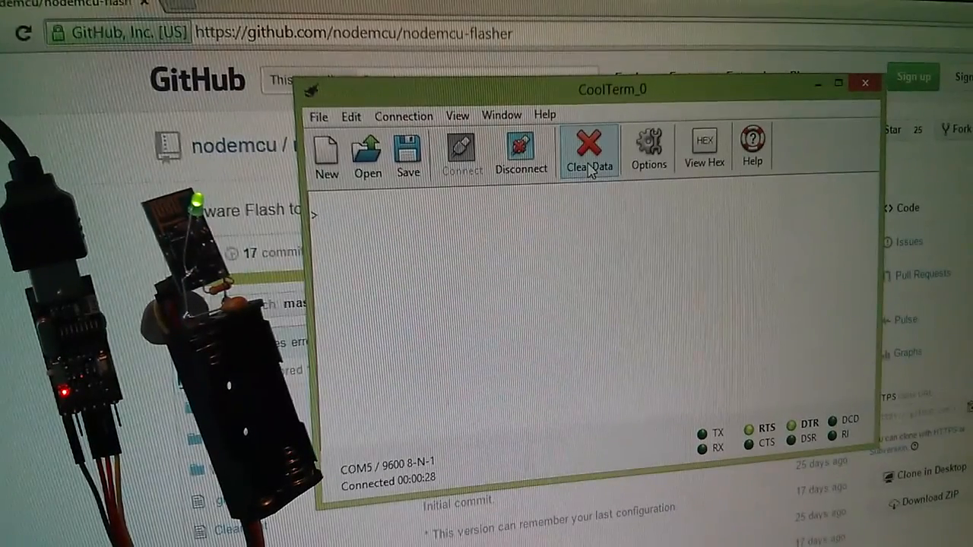
{"action": "left_click", "coordinate": [589, 148]}
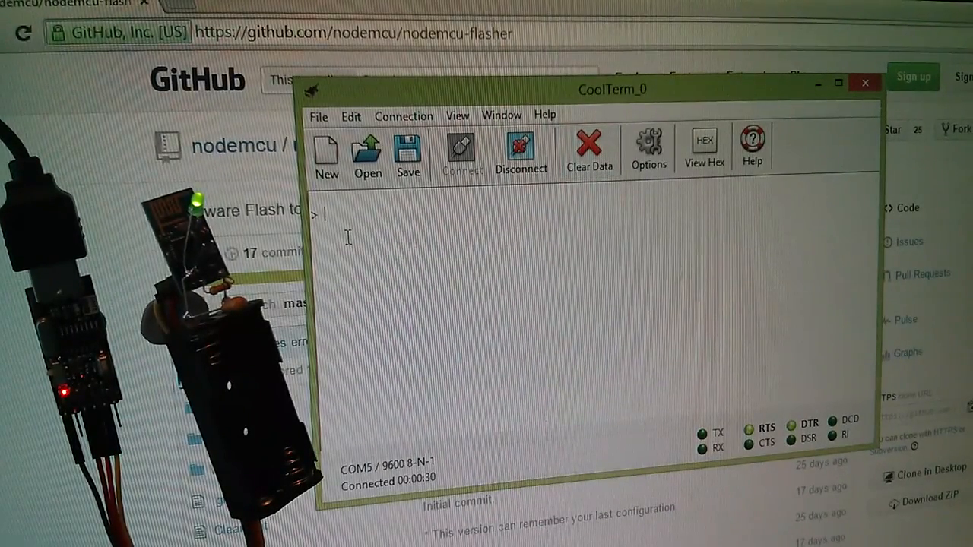
{"action": "type", "text": "a"}
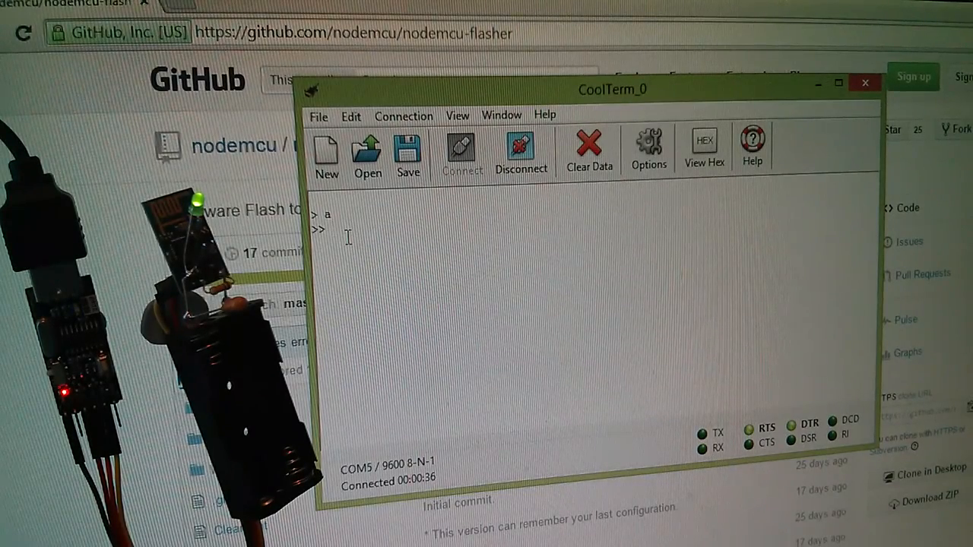
{"action": "type", "text": "=5"}
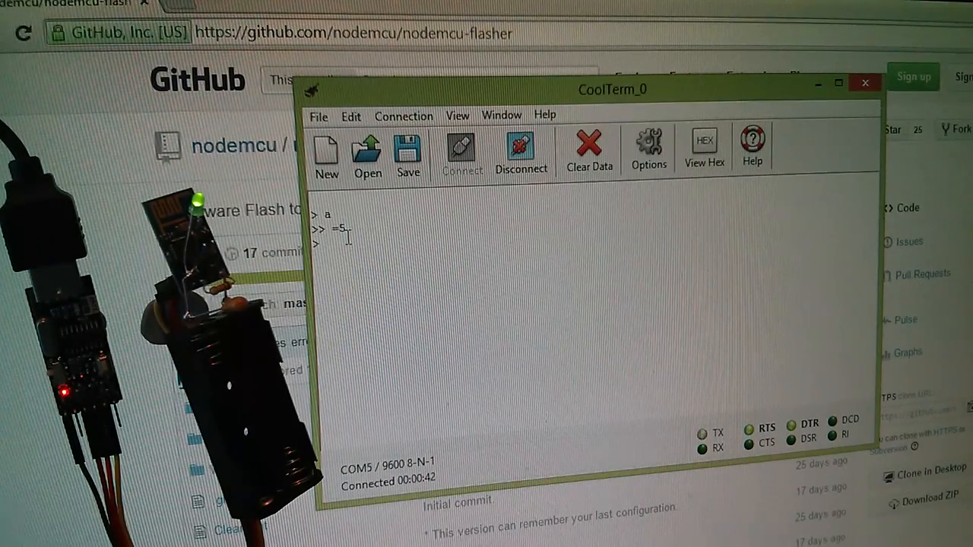
{"action": "type", "text": "print"}
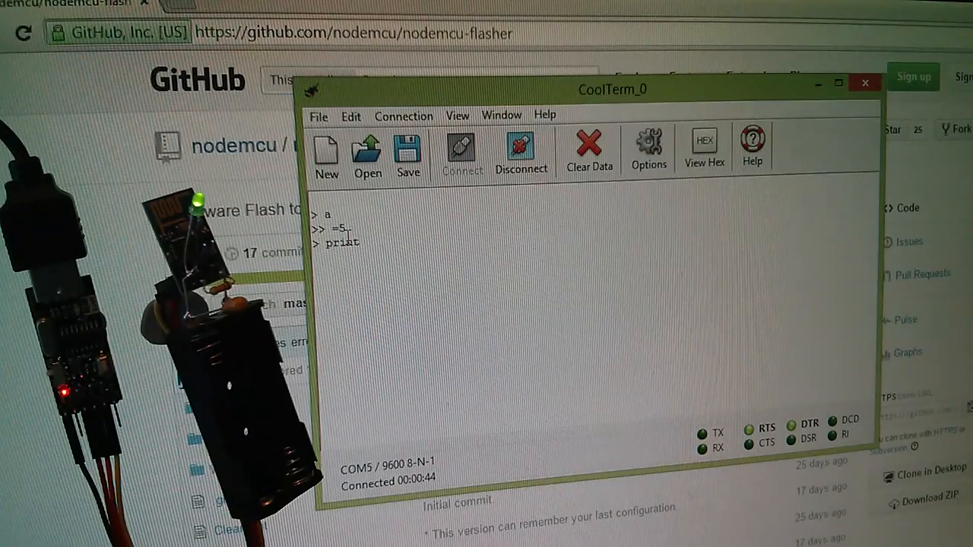
{"action": "type", "text": "("}
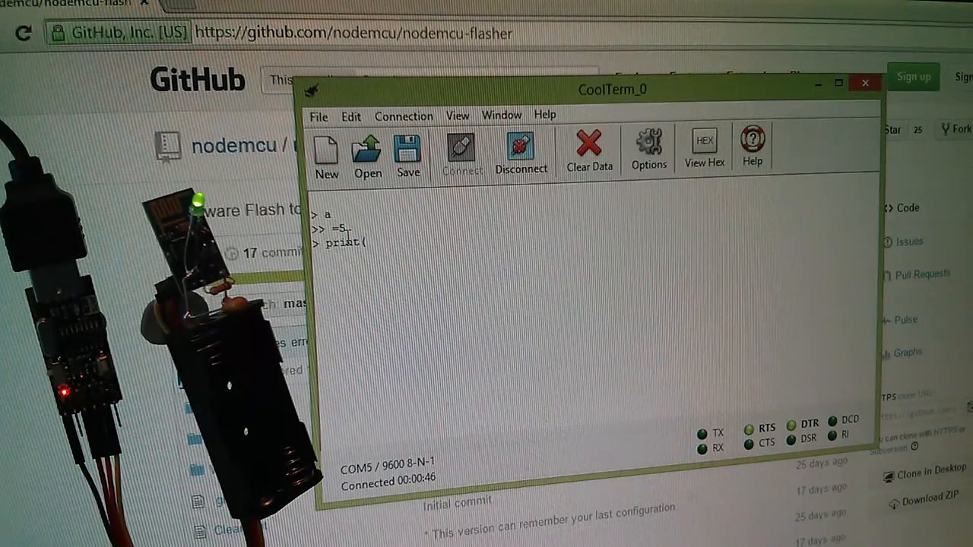
{"action": "type", "text": "a)"}
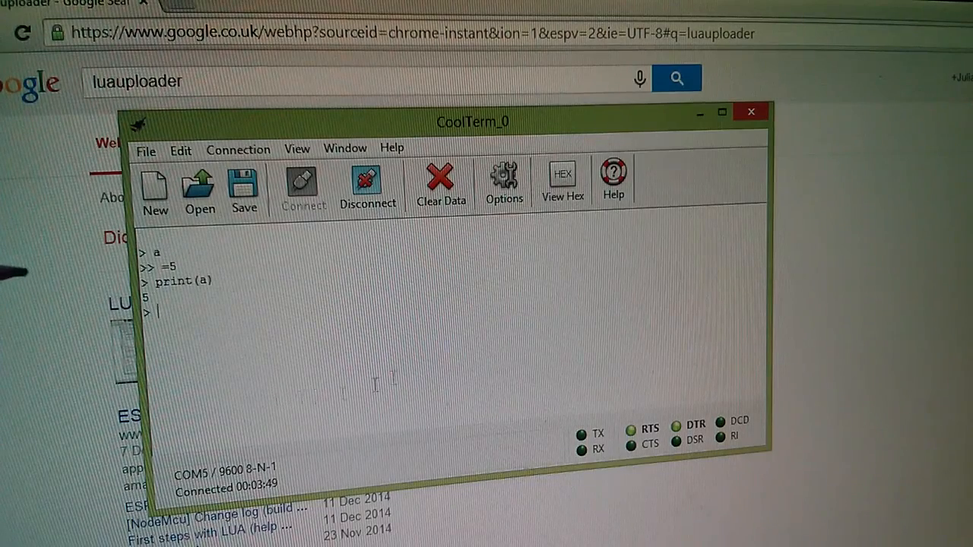
{"action": "left_click", "coordinate": [750, 111]}
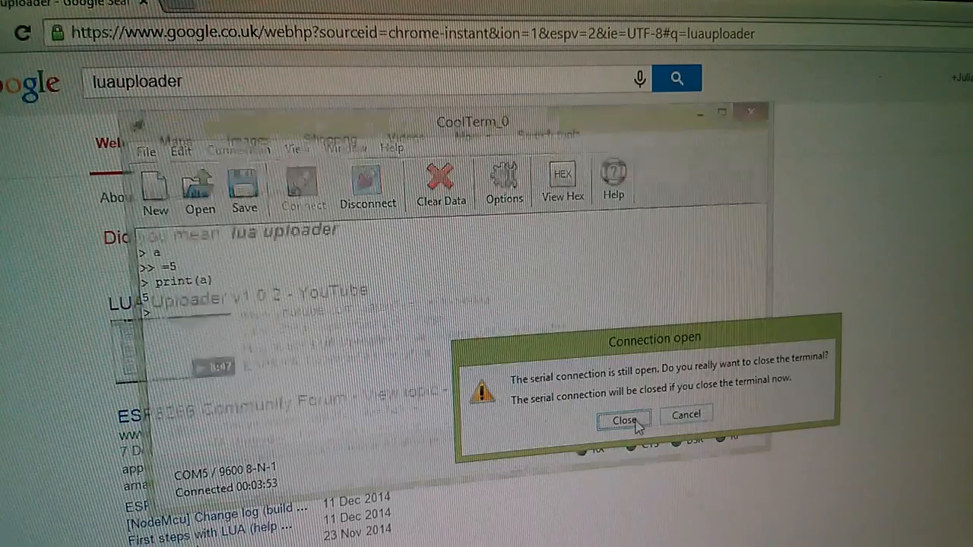
{"action": "left_click", "coordinate": [623, 419]}
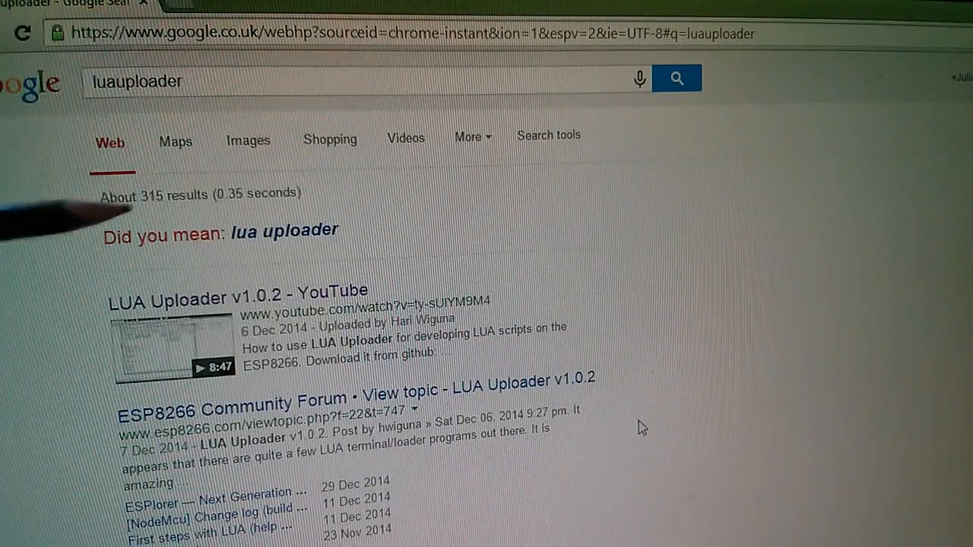
{"action": "mouse_move", "coordinate": [940, 351]}
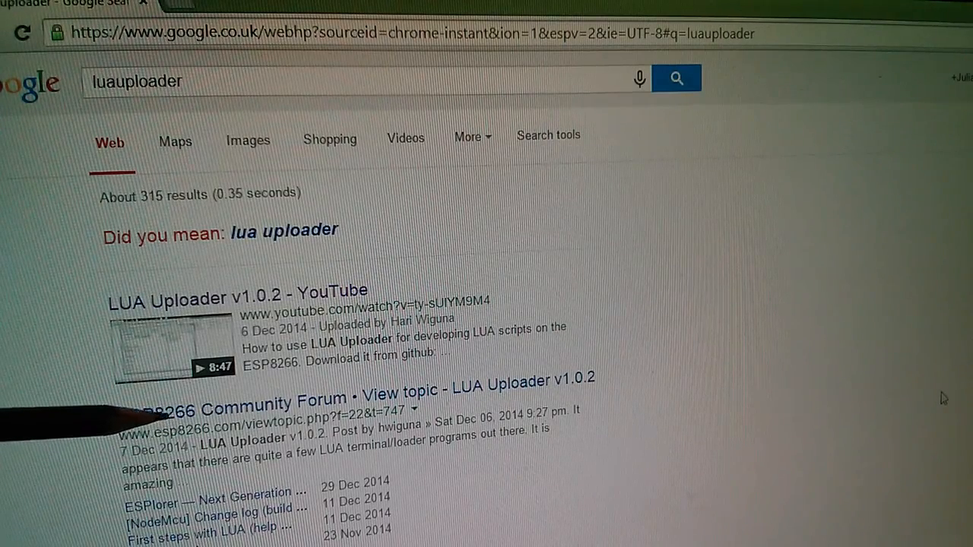
{"action": "mouse_move", "coordinate": [152, 434]}
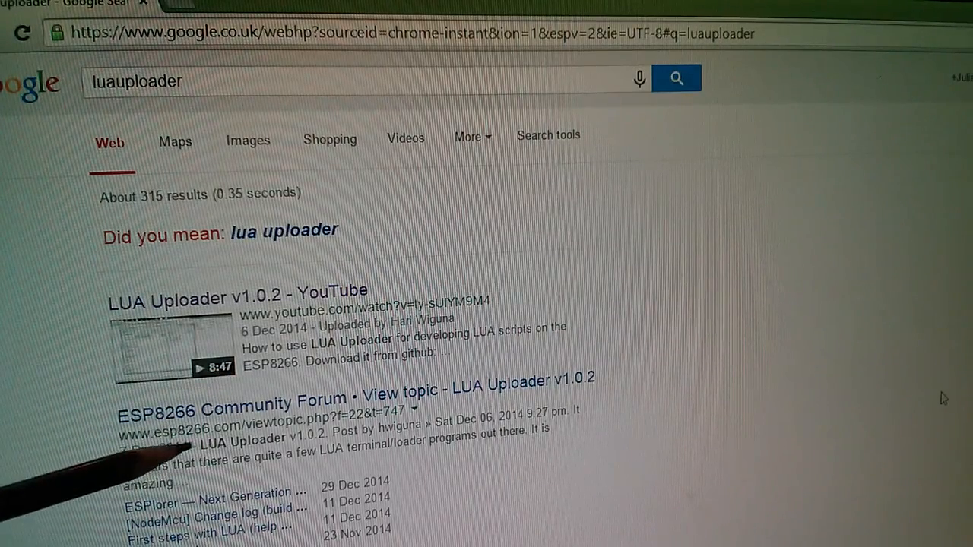
- Scroll the luauploader search results and open the 'LuaUploader - GitHub' link
{"action": "scroll", "scroll_direction": "down", "scroll_amount": 3}
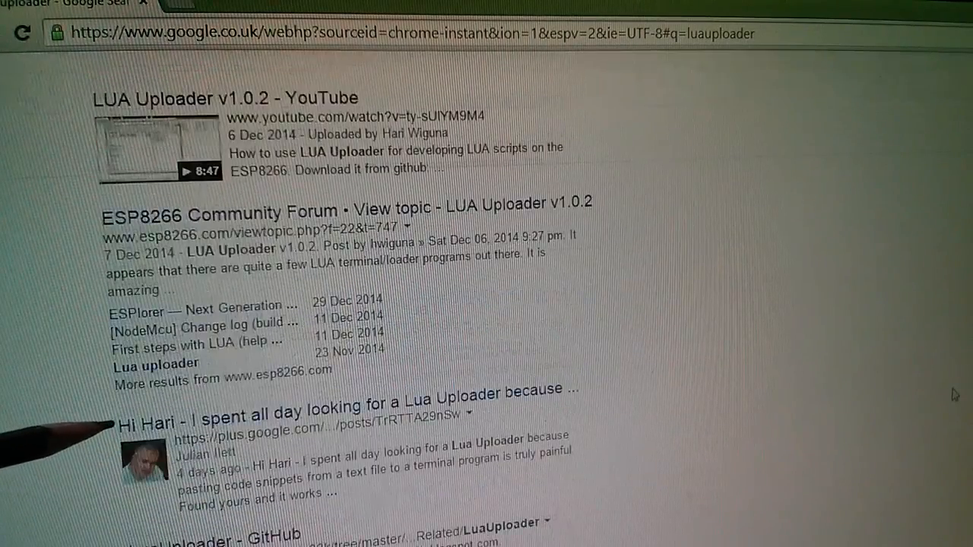
{"action": "scroll", "scroll_direction": "down", "scroll_amount": 3}
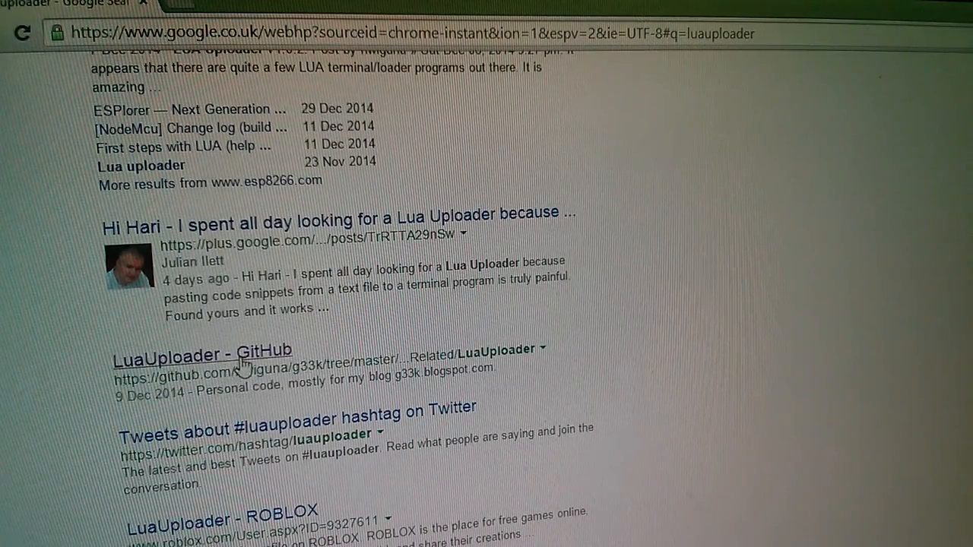
{"action": "left_click", "coordinate": [202, 355]}
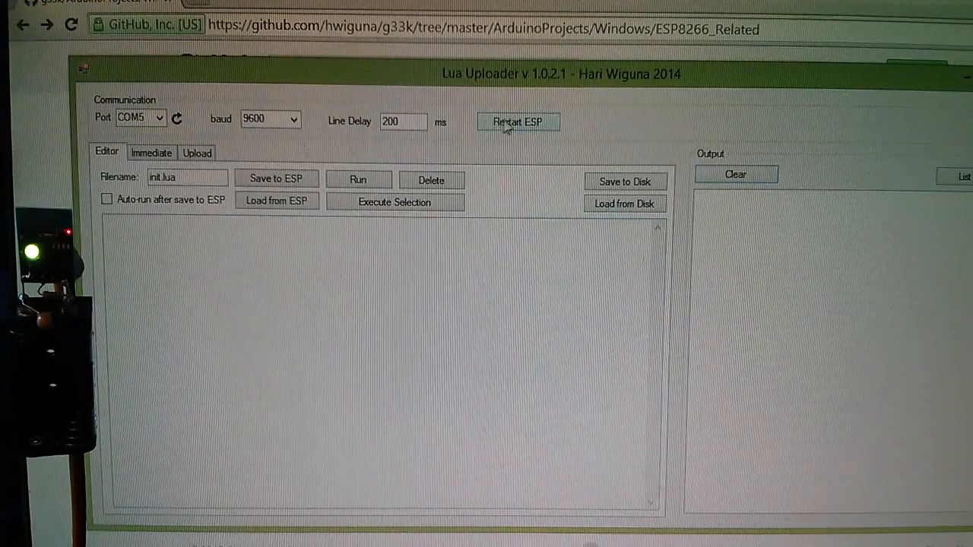
- Restart the ESP8266 from Lua Uploader on COM5 at 9600 baud
{"action": "left_click", "coordinate": [518, 121]}
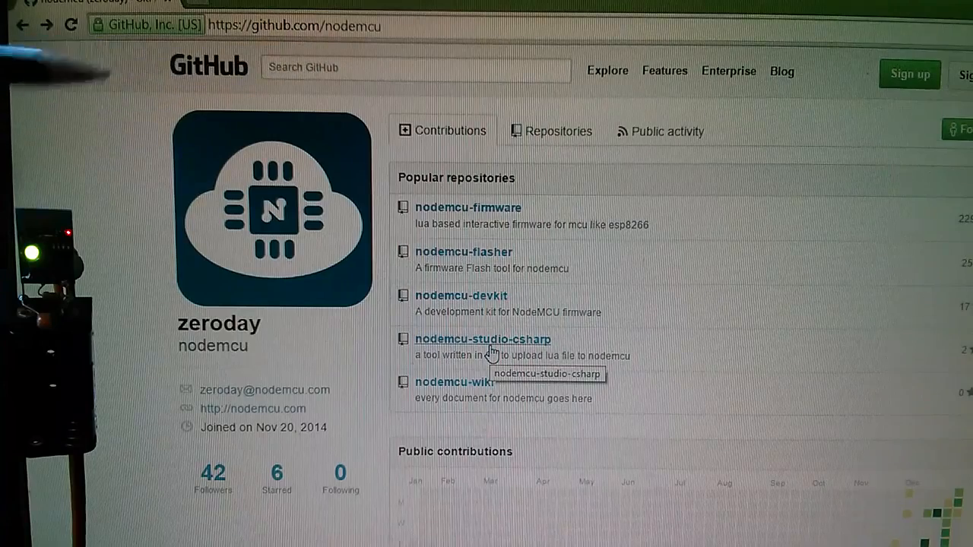
{"action": "mouse_move", "coordinate": [464, 213]}
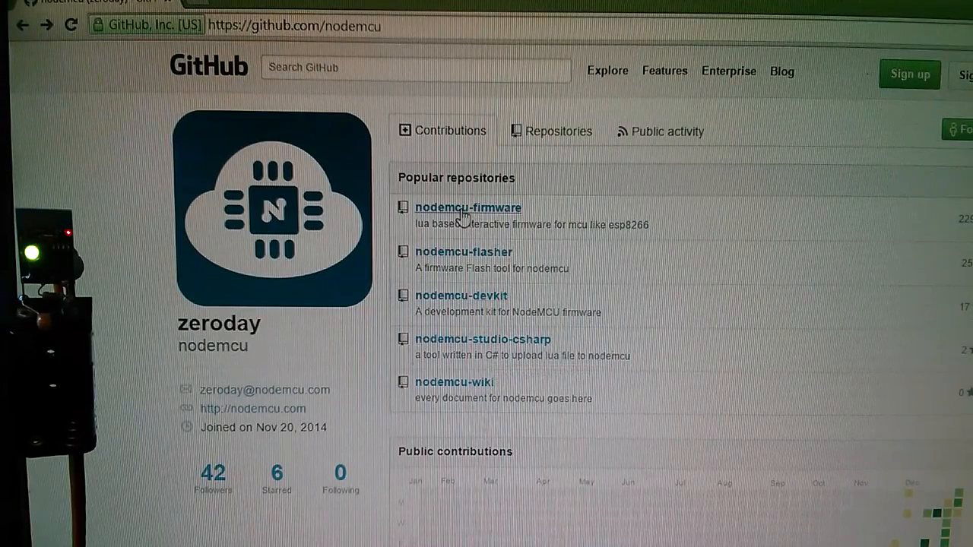
- Open nodemcu-firmware and scroll its README to the 'Connect to your ap' example code
{"action": "left_click", "coordinate": [467, 207]}
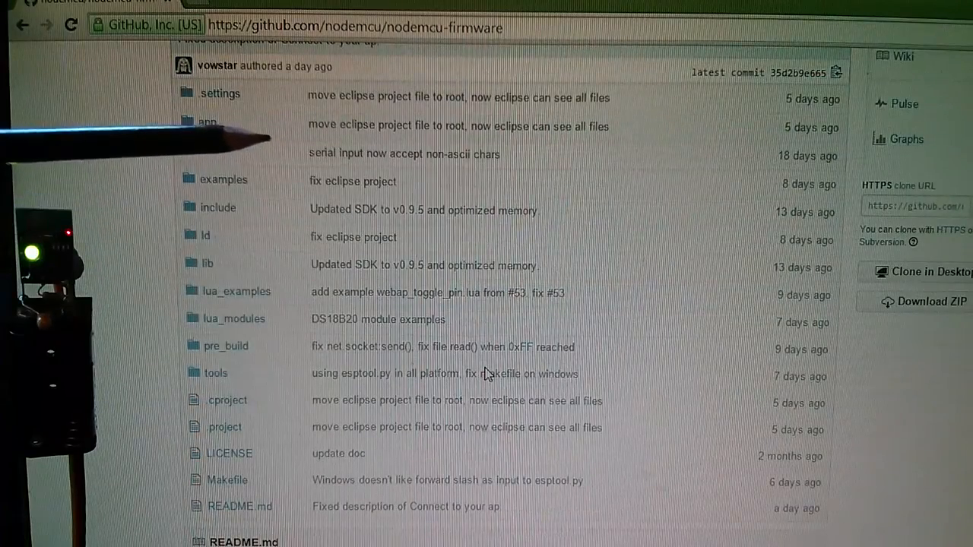
{"action": "scroll", "scroll_direction": "down", "scroll_amount": 3}
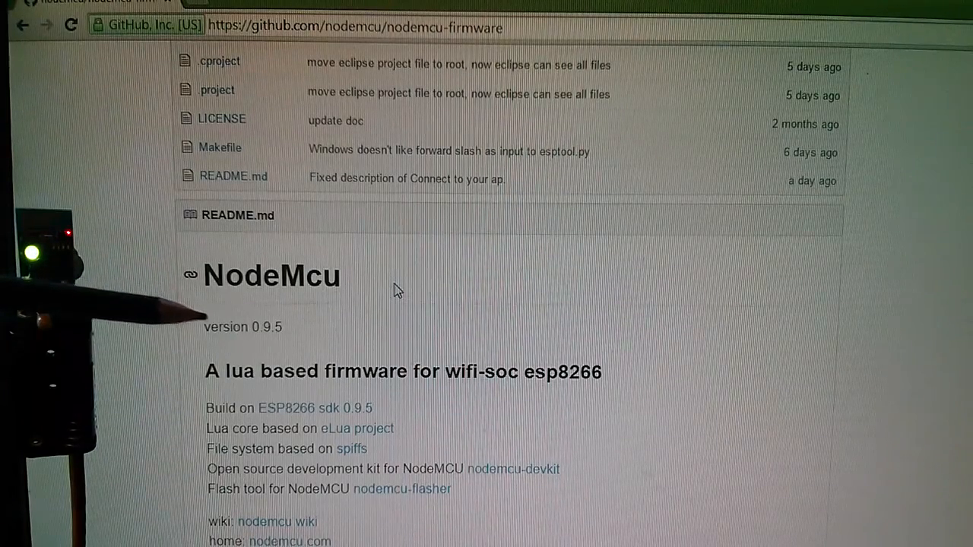
{"action": "scroll", "scroll_direction": "down", "scroll_amount": 3}
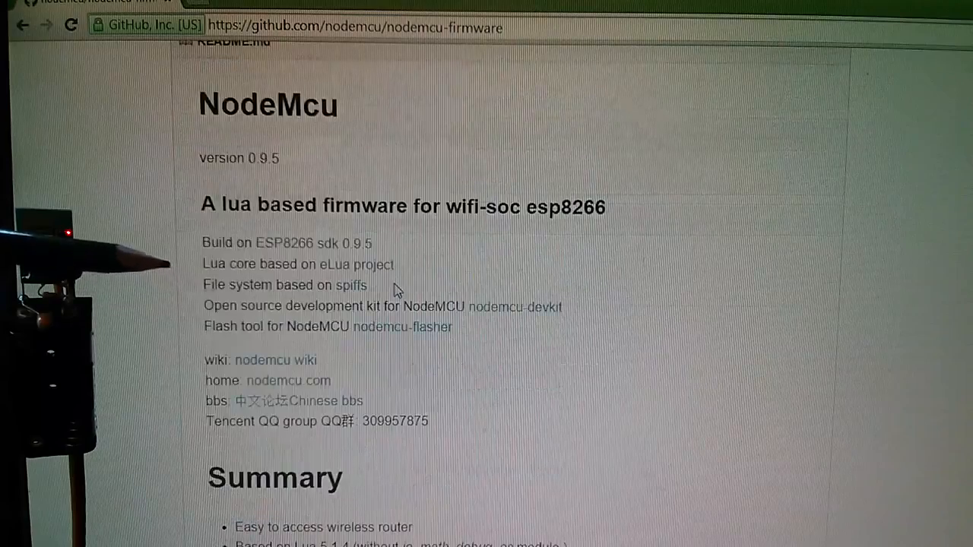
{"action": "scroll", "scroll_direction": "down", "scroll_amount": 3}
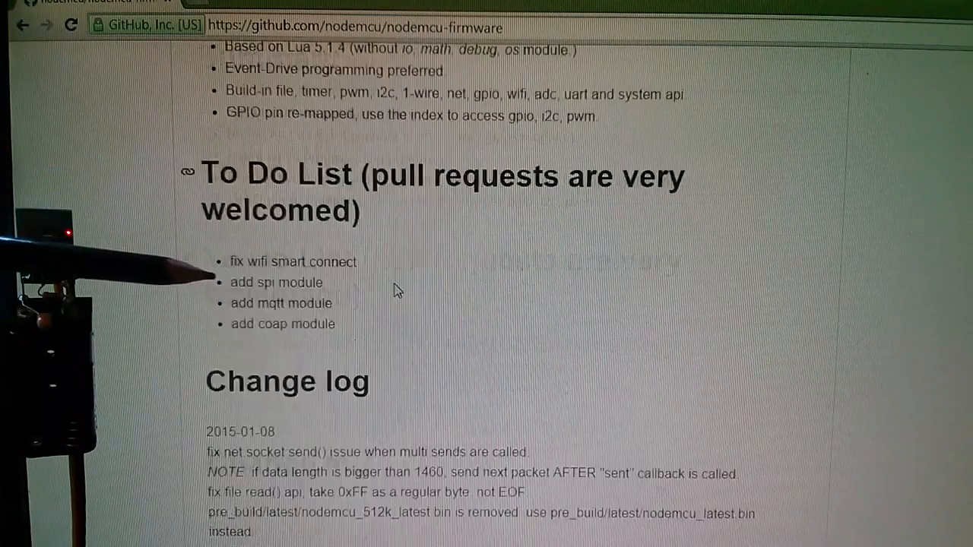
{"action": "scroll", "scroll_direction": "down", "scroll_amount": 3}
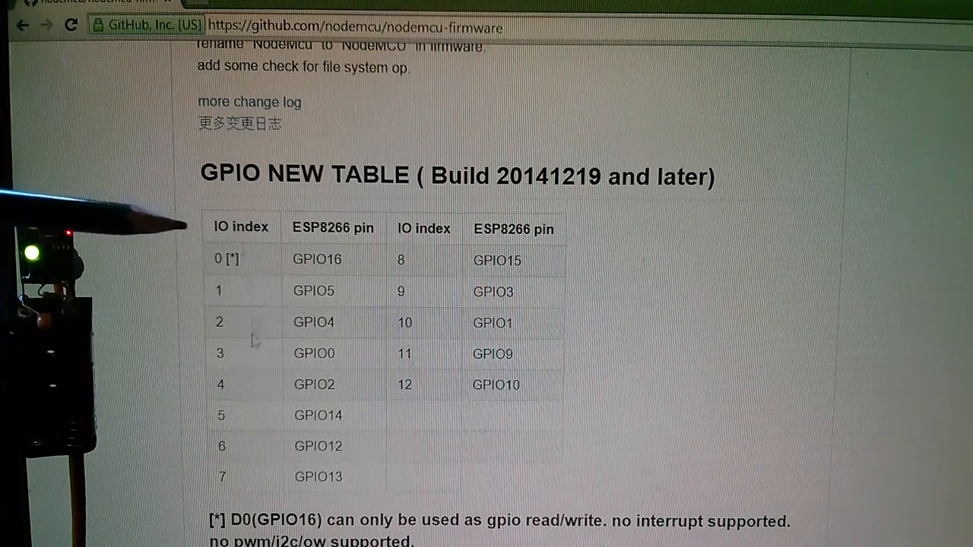
{"action": "scroll", "scroll_direction": "down", "scroll_amount": 3}
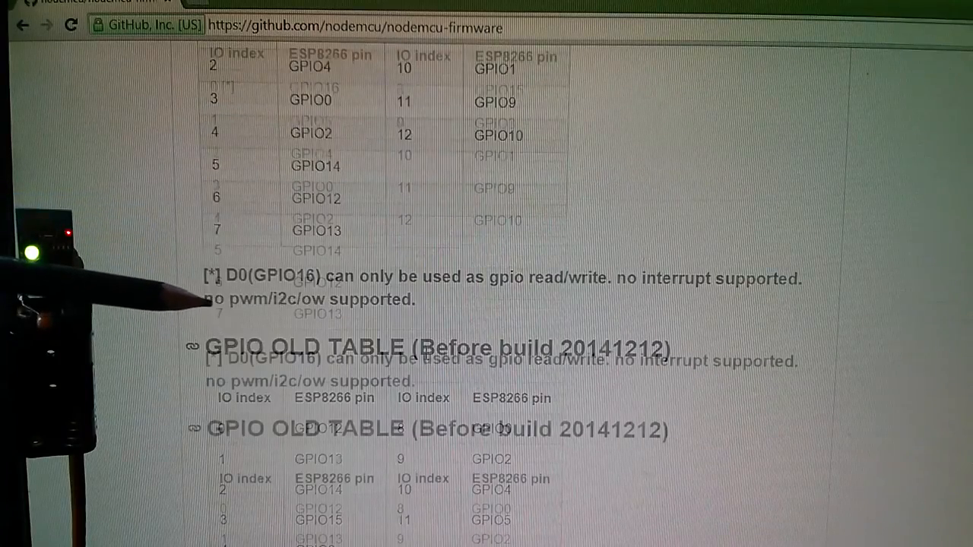
{"action": "scroll", "scroll_direction": "down", "scroll_amount": 3}
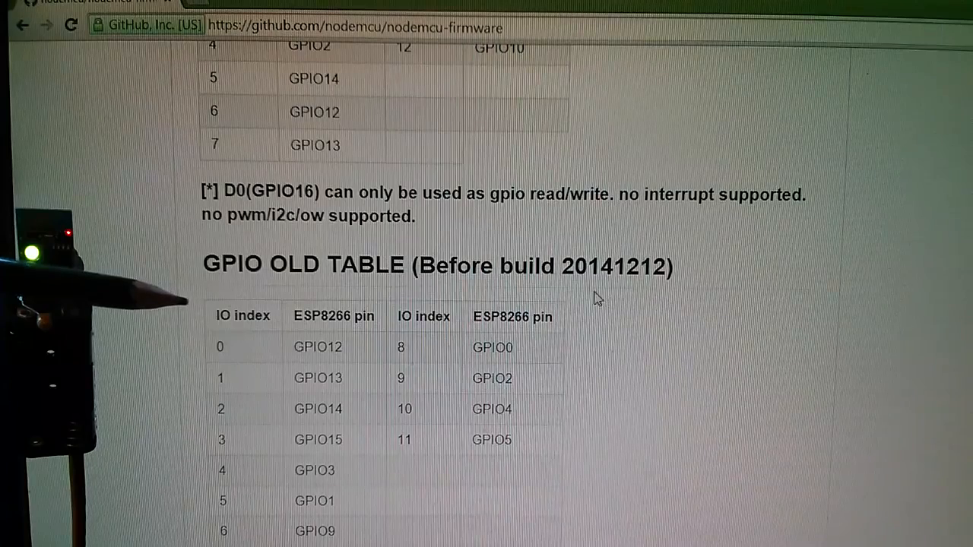
{"action": "scroll", "scroll_direction": "up", "scroll_amount": 3}
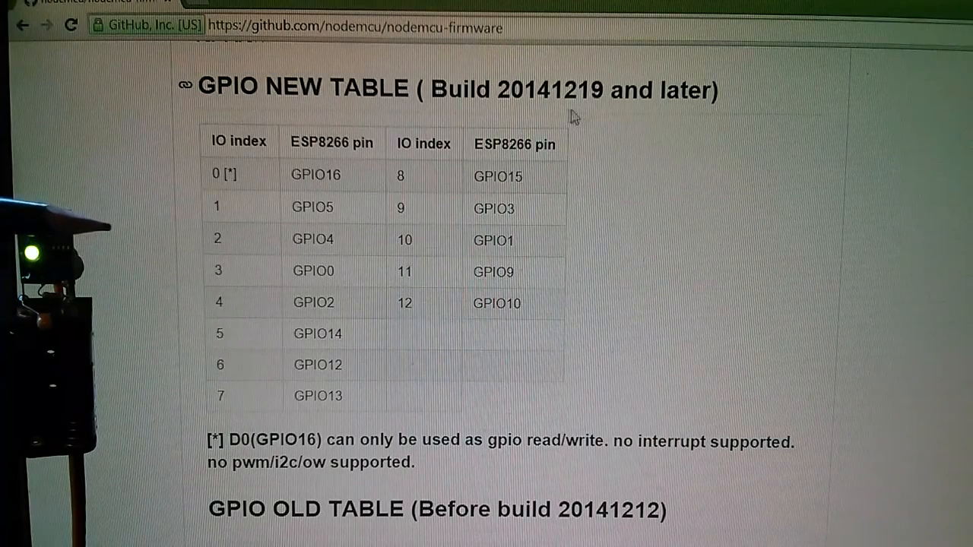
{"action": "scroll", "scroll_direction": "down", "scroll_amount": 3}
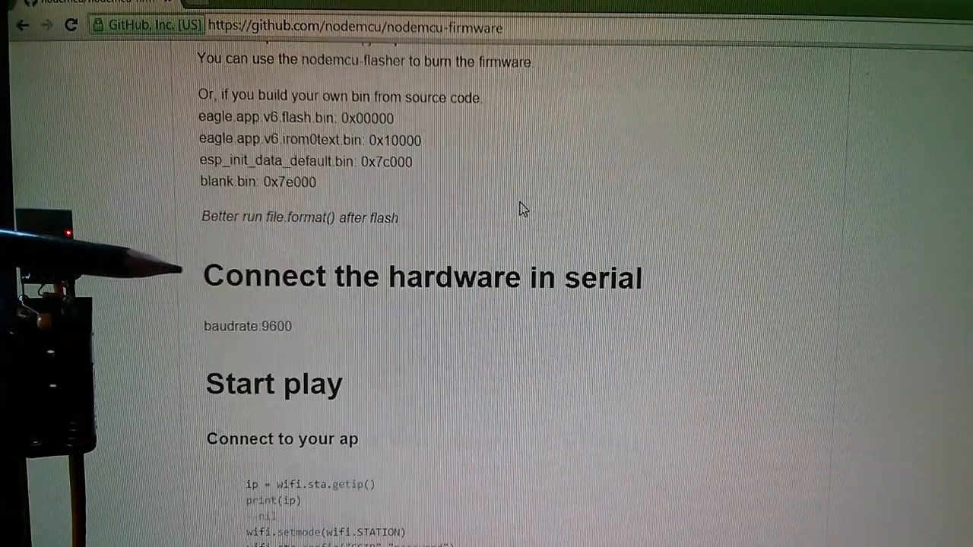
{"action": "scroll", "scroll_direction": "down", "scroll_amount": 3}
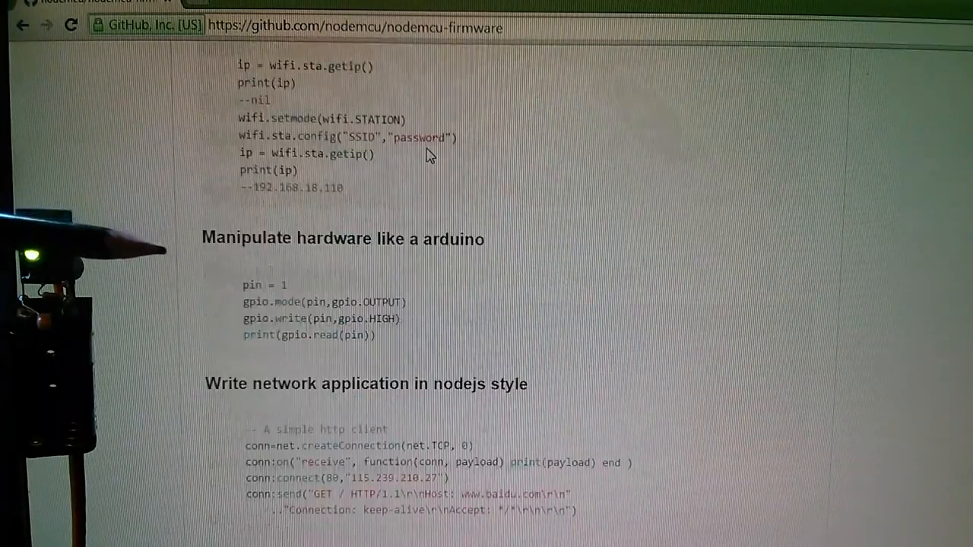
{"action": "scroll", "scroll_direction": "up", "scroll_amount": 3}
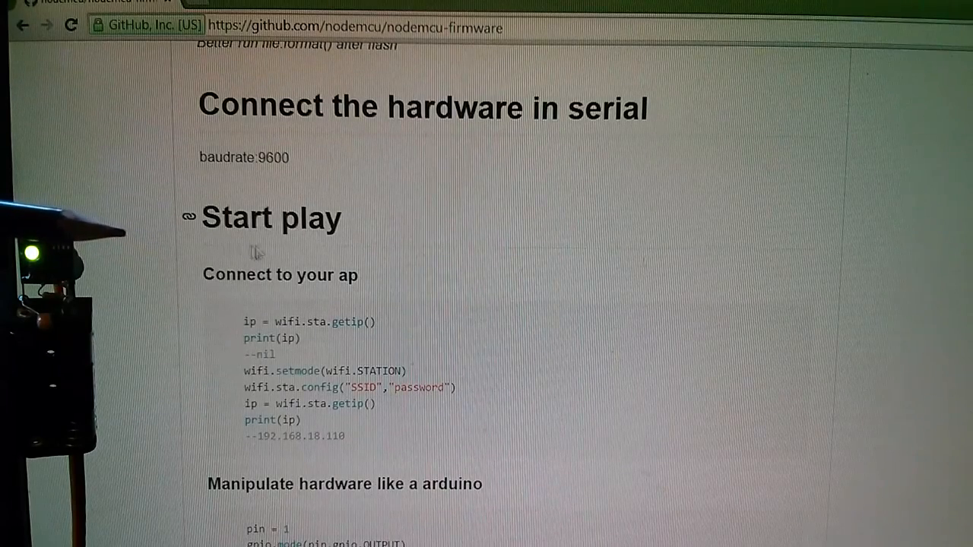
{"action": "mouse_move", "coordinate": [312, 251]}
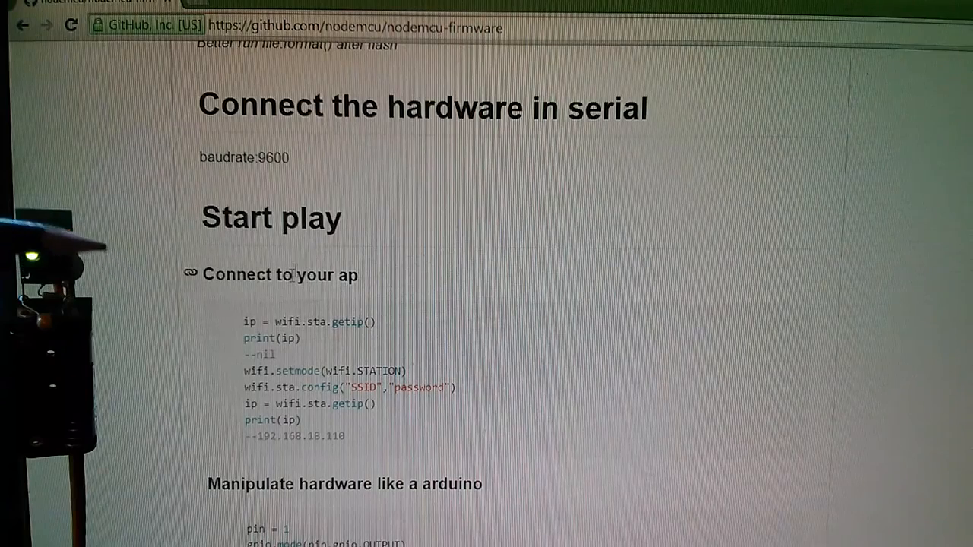
{"action": "mouse_move", "coordinate": [319, 308]}
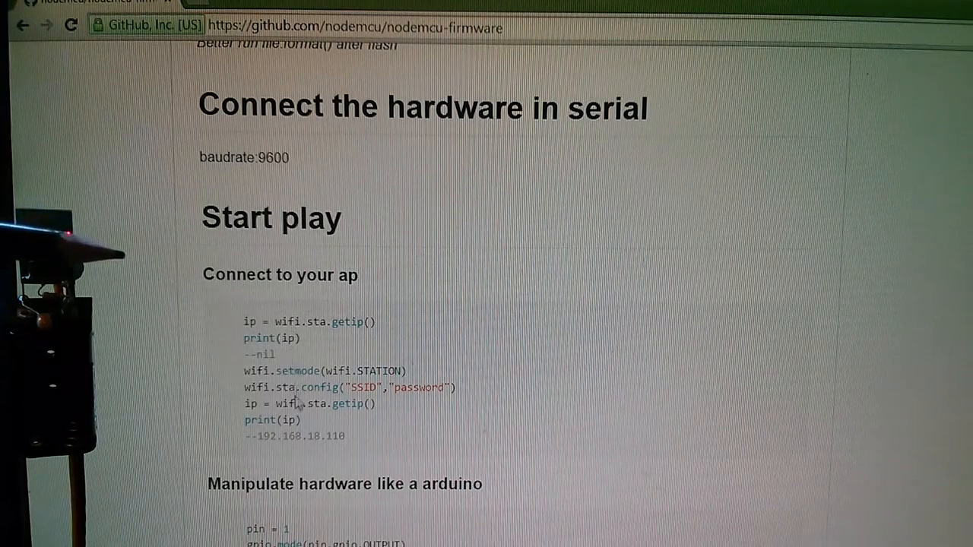
{"action": "mouse_move", "coordinate": [296, 361]}
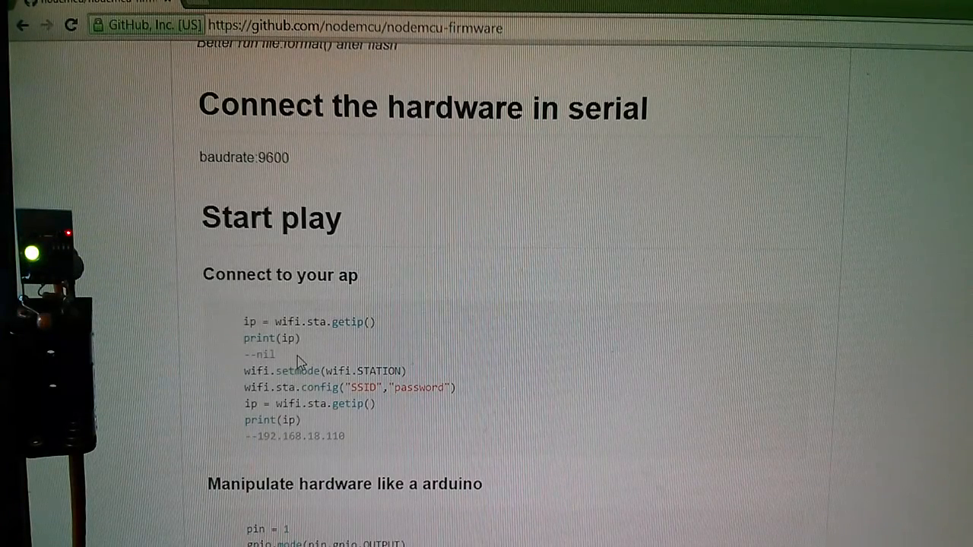
- Execute ip = wifi.sta.getip() and print(ip) on the ESP from the Immediate tab
{"action": "left_click_drag", "start_coordinate": [243, 321], "coordinate": [301, 338]}
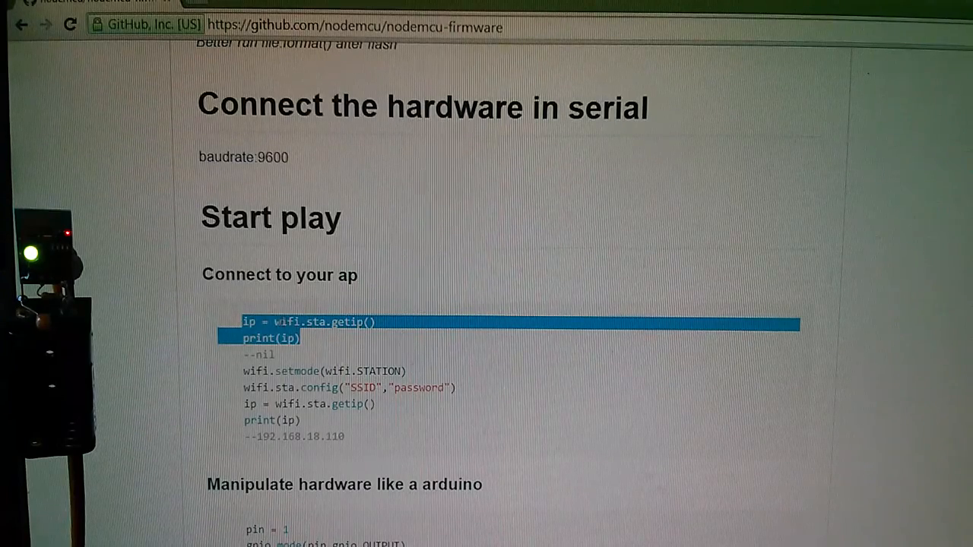
{"action": "mouse_move", "coordinate": [310, 343]}
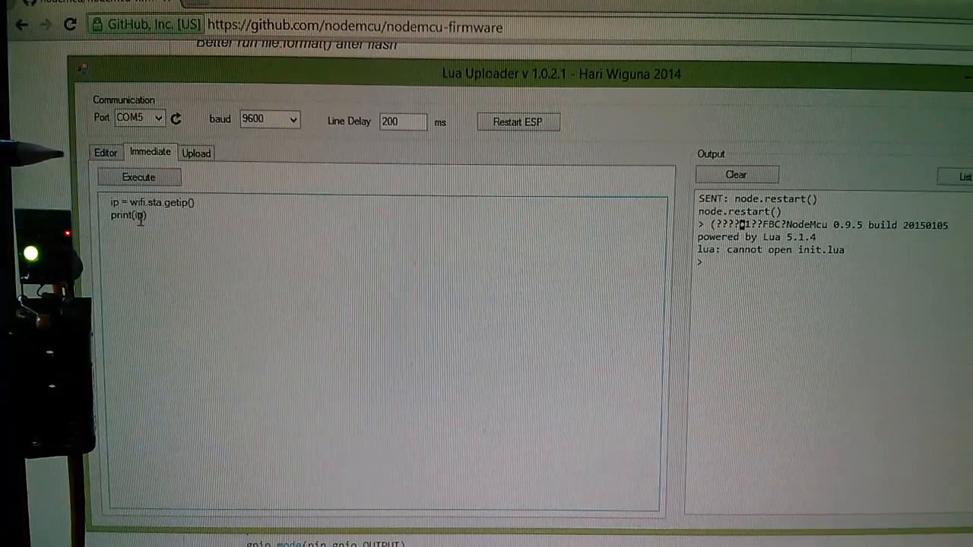
{"action": "left_click", "coordinate": [138, 177]}
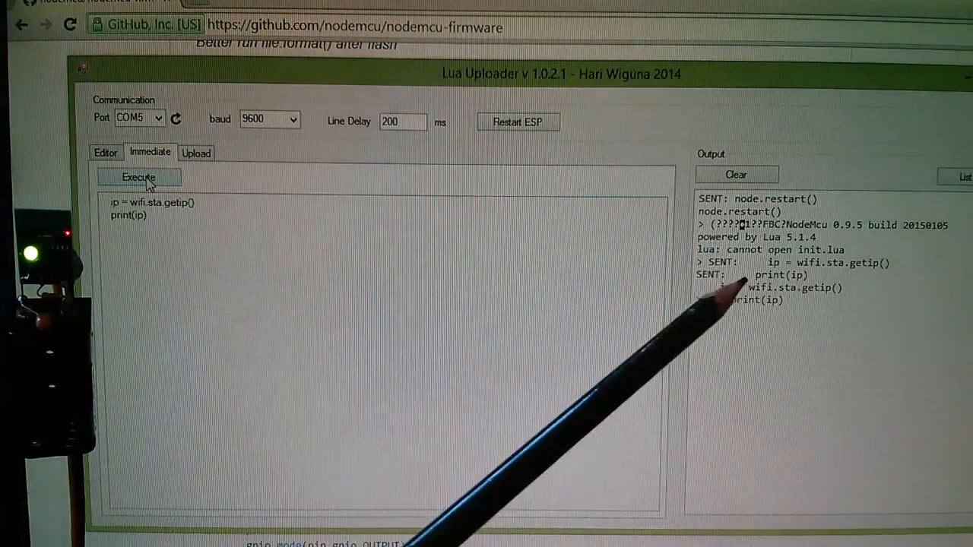
{"action": "left_click", "coordinate": [139, 177]}
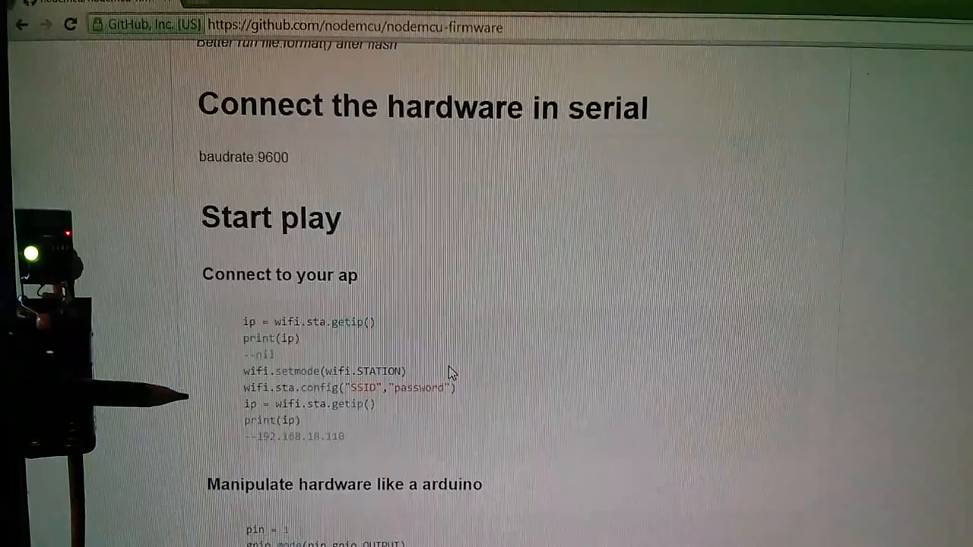
- Copy the readme's station-mode Wi-Fi setup lines into the Immediate tab and execute them
{"action": "left_click_drag", "start_coordinate": [243, 371], "coordinate": [456, 387]}
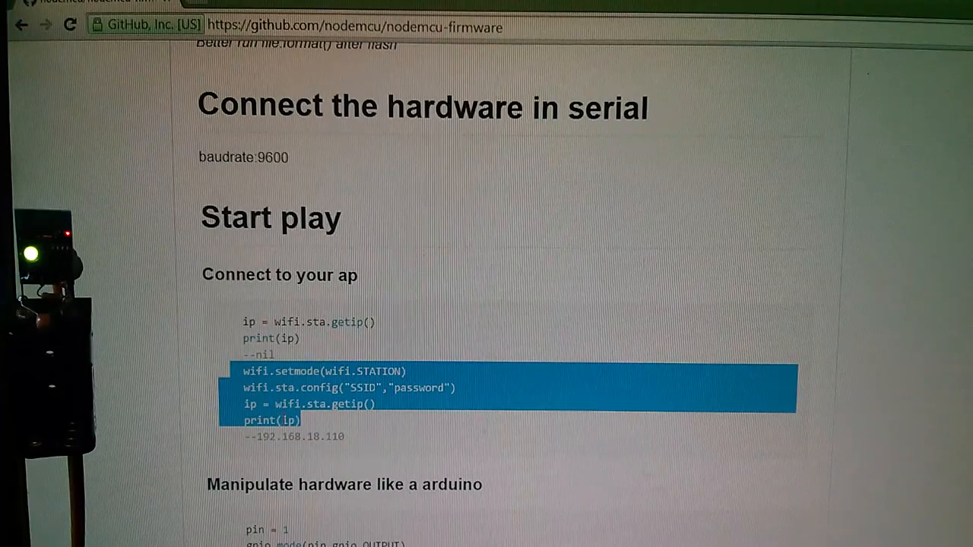
{"action": "right_click", "coordinate": [342, 402]}
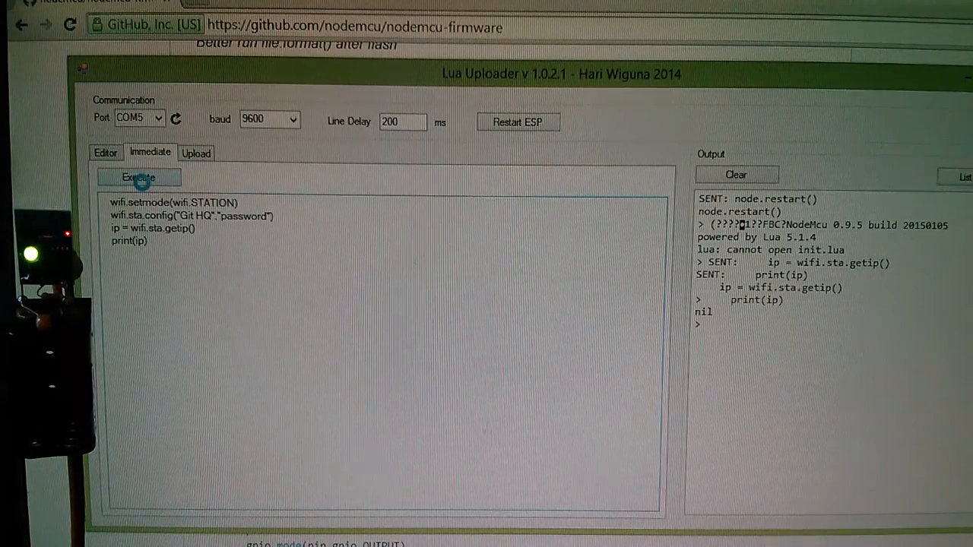
{"action": "left_click", "coordinate": [138, 177]}
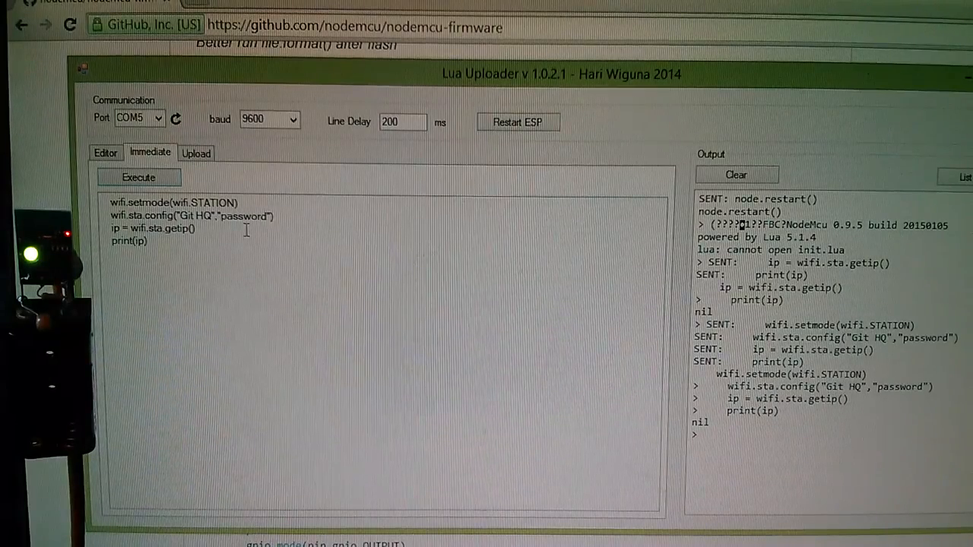
- Clear the output and rerun the IP query with setup lines commented out, getting 192.168.1.129
{"action": "left_click", "coordinate": [734, 174]}
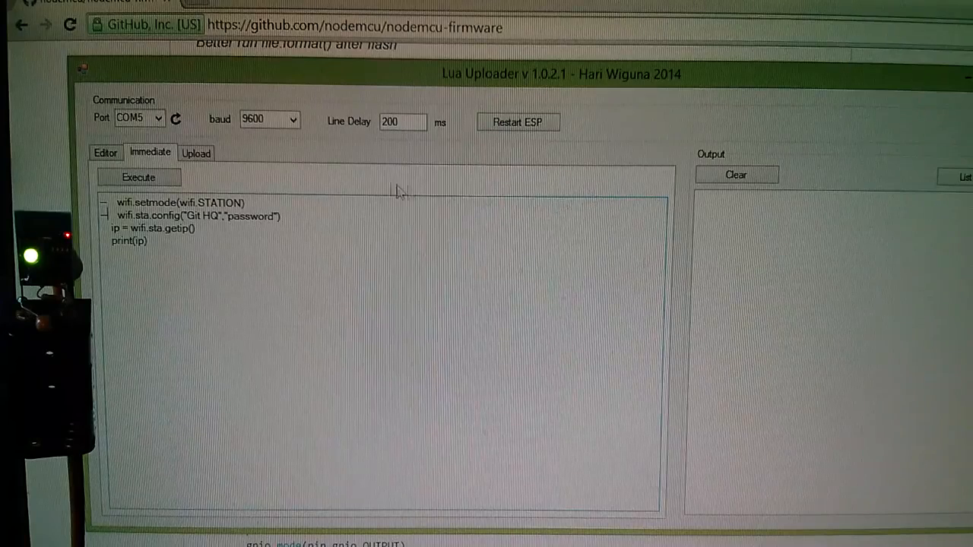
{"action": "mouse_move", "coordinate": [592, 259]}
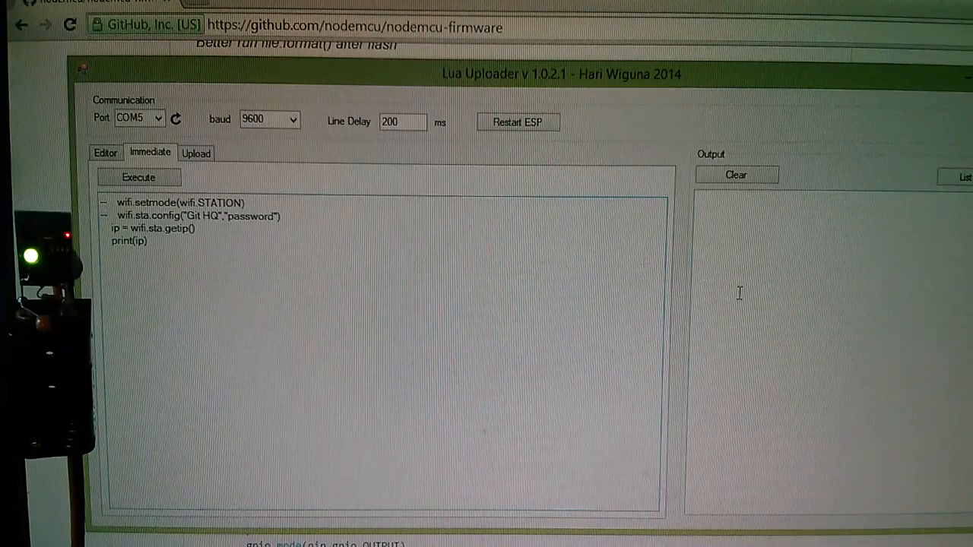
{"action": "left_click", "coordinate": [139, 178]}
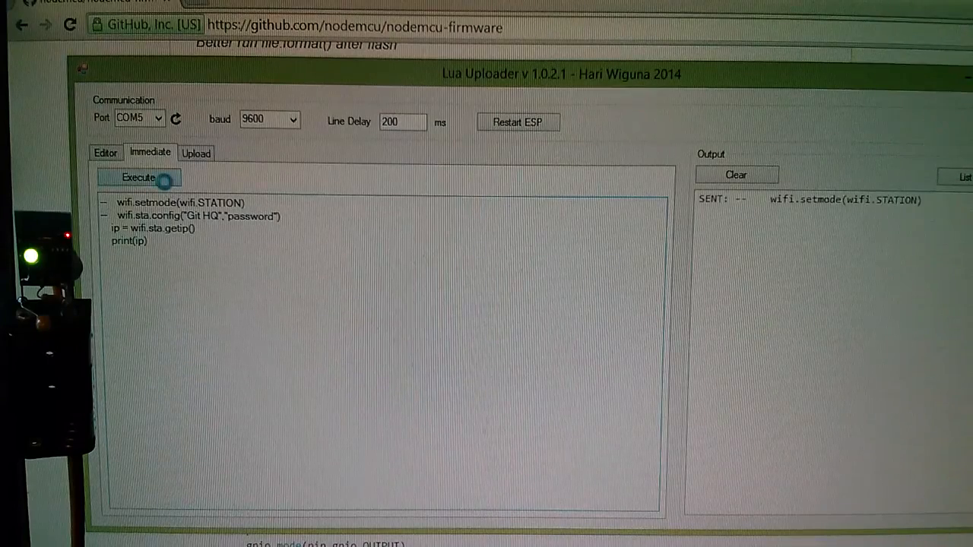
{"action": "left_click", "coordinate": [139, 177]}
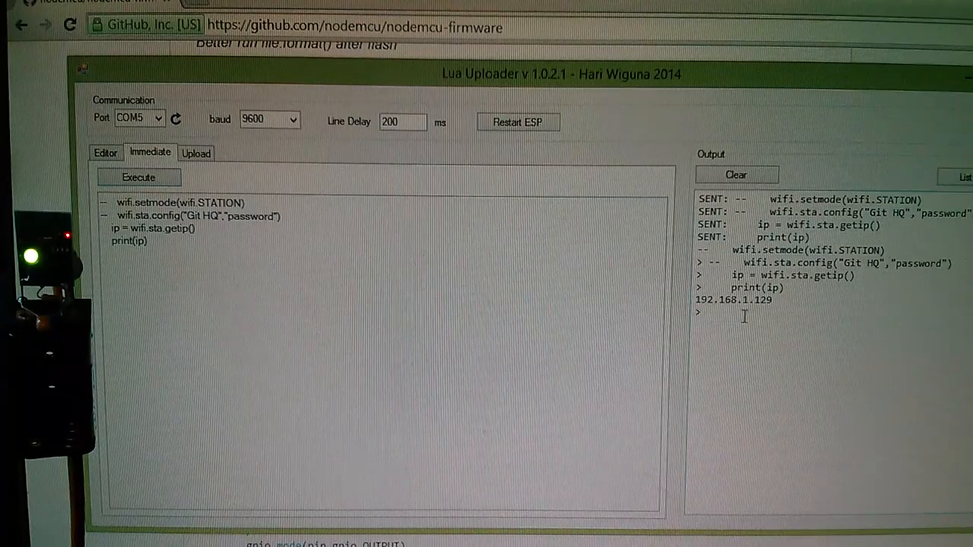
{"action": "mouse_move", "coordinate": [769, 318]}
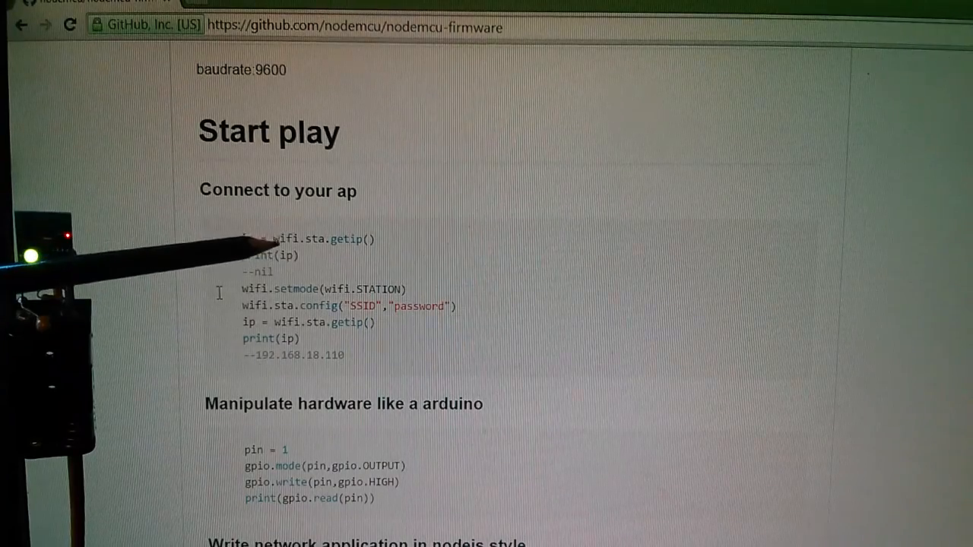
- Scroll the README down toward the 'Or a simple http server' example
{"action": "scroll", "scroll_direction": "down", "scroll_amount": 3}
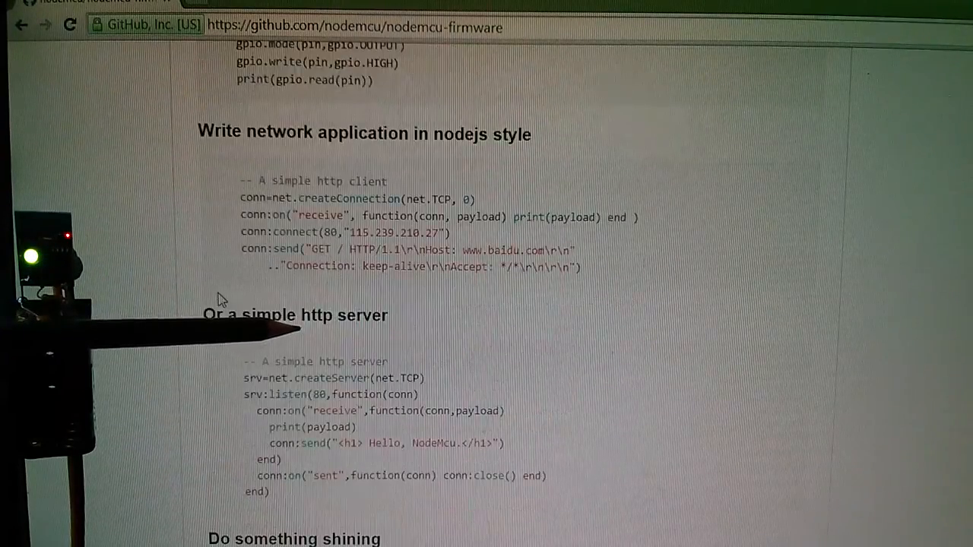
{"action": "scroll", "scroll_direction": "down", "scroll_amount": 3}
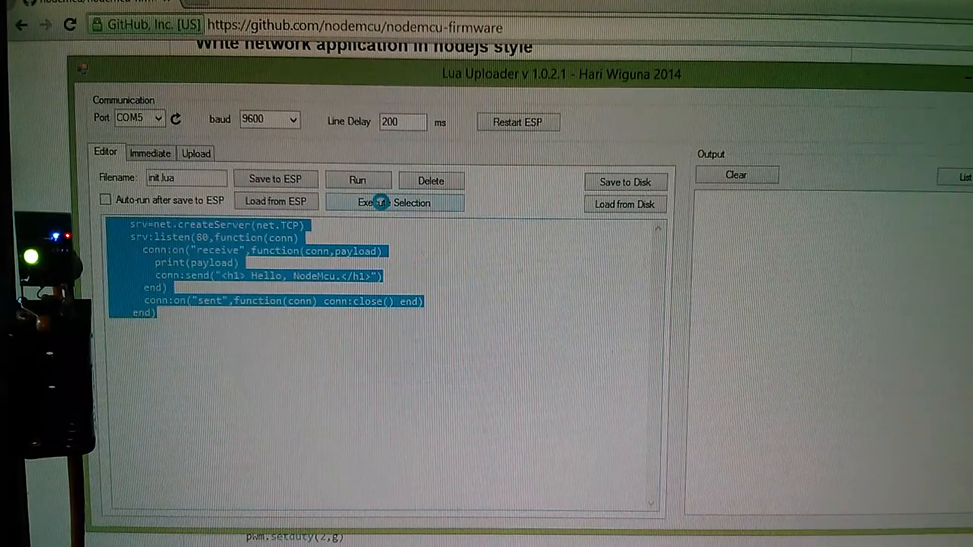
{"action": "left_click", "coordinate": [393, 203]}
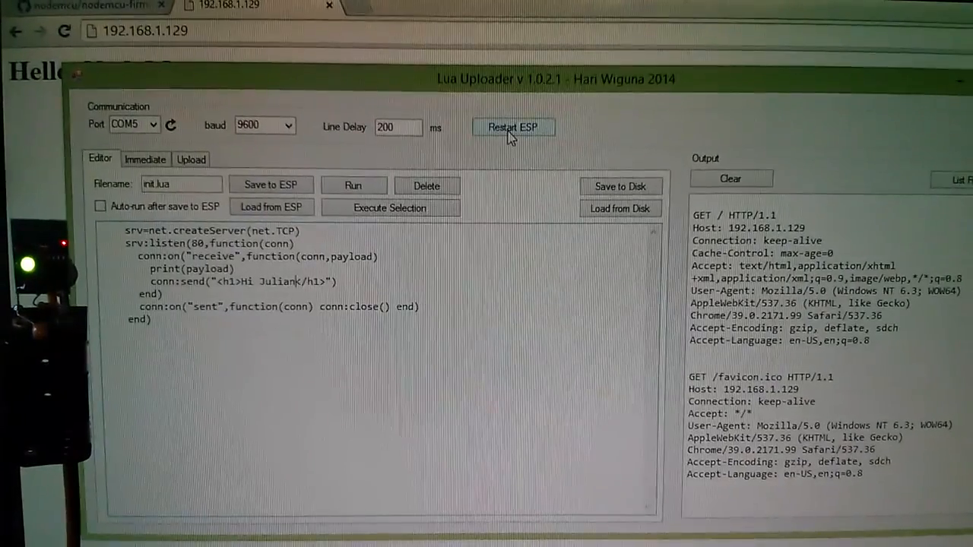
- Restart the ESP and execute all the edited server code so the page shows 'Hi Julian'
{"action": "left_click", "coordinate": [512, 127]}
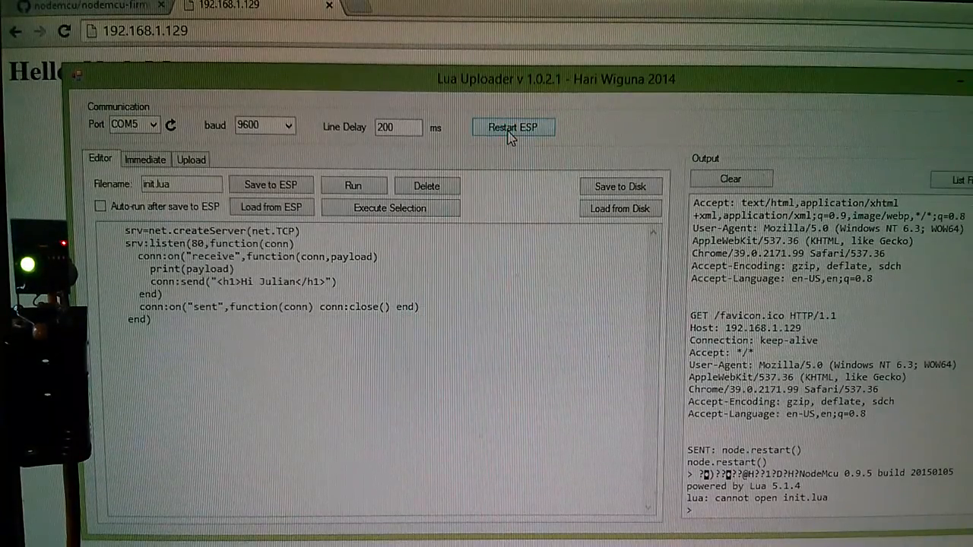
{"action": "right_click", "coordinate": [330, 282]}
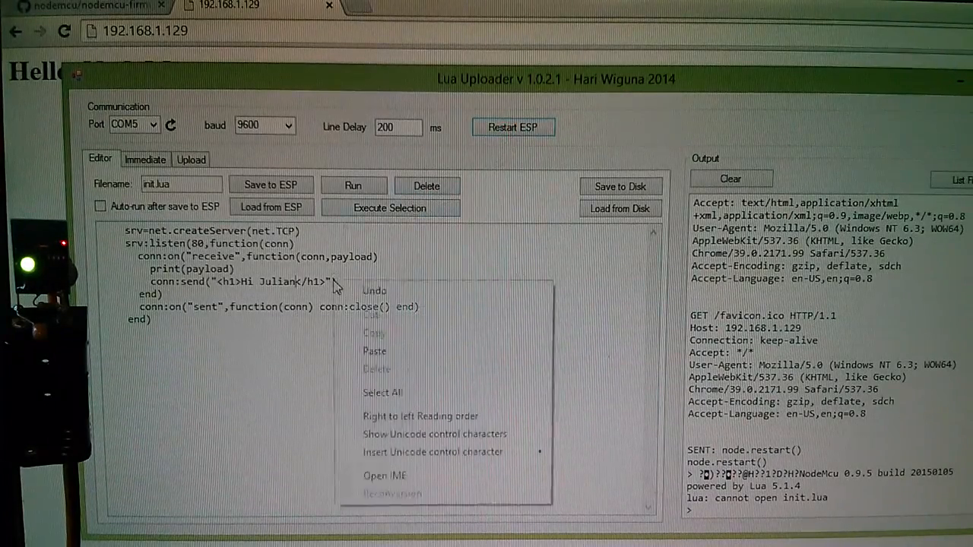
{"action": "left_click", "coordinate": [382, 392]}
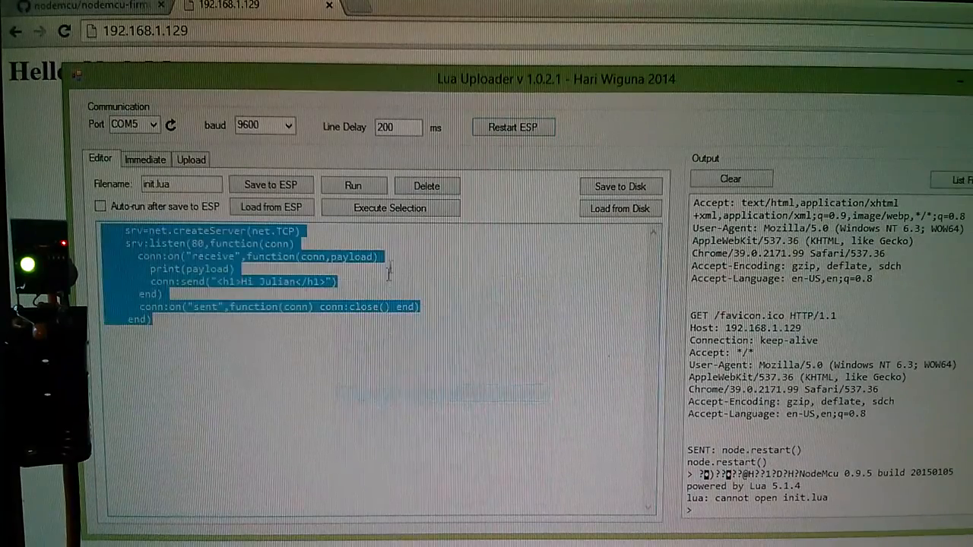
{"action": "left_click", "coordinate": [390, 207]}
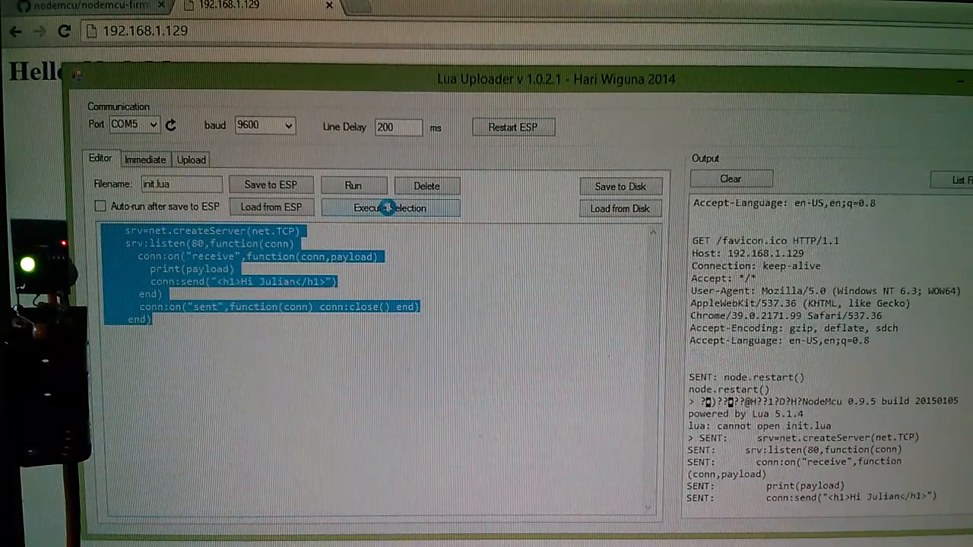
{"action": "left_click", "coordinate": [389, 208]}
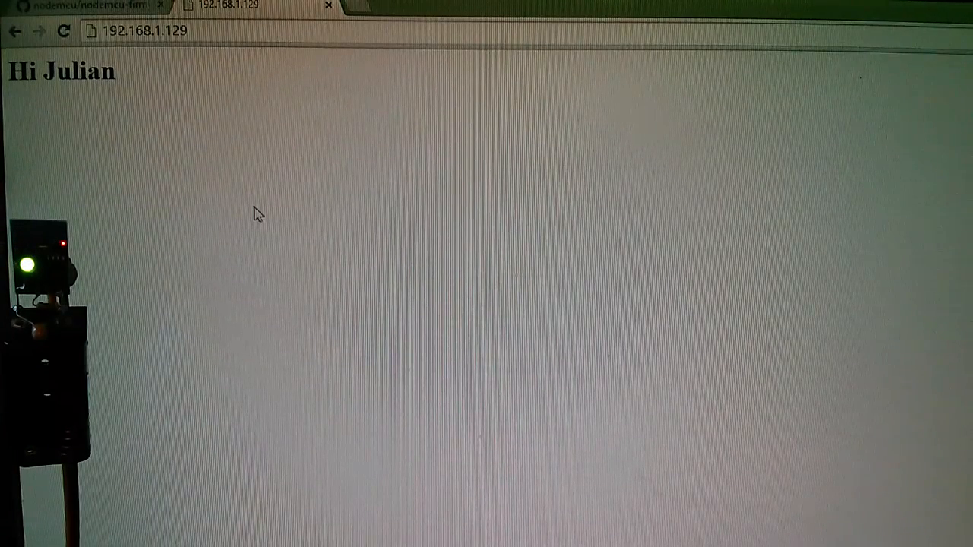
- Return to the nodemcu-firmware repository and browse lua_examples to webap_toggle_pin.lua
{"action": "left_click", "coordinate": [84, 6]}
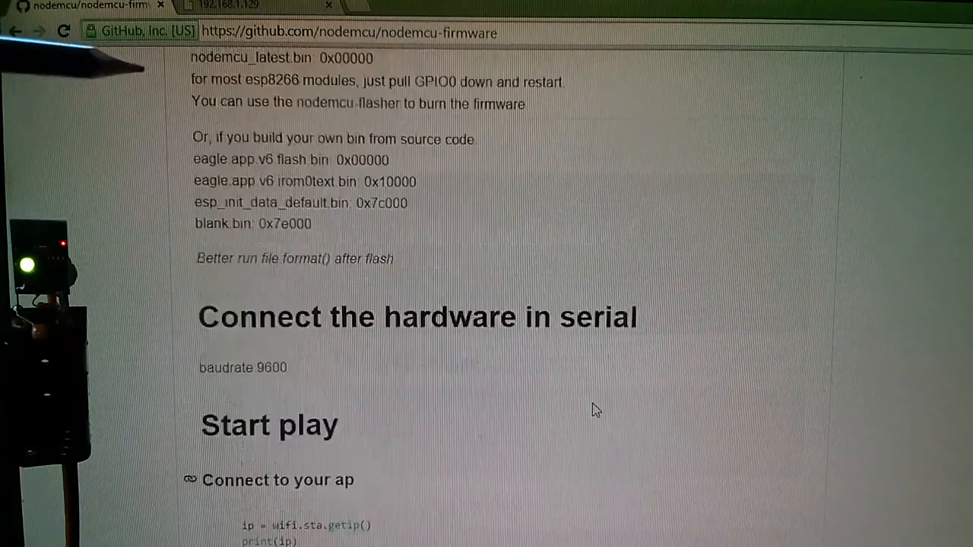
{"action": "scroll", "scroll_direction": "down", "scroll_amount": 3}
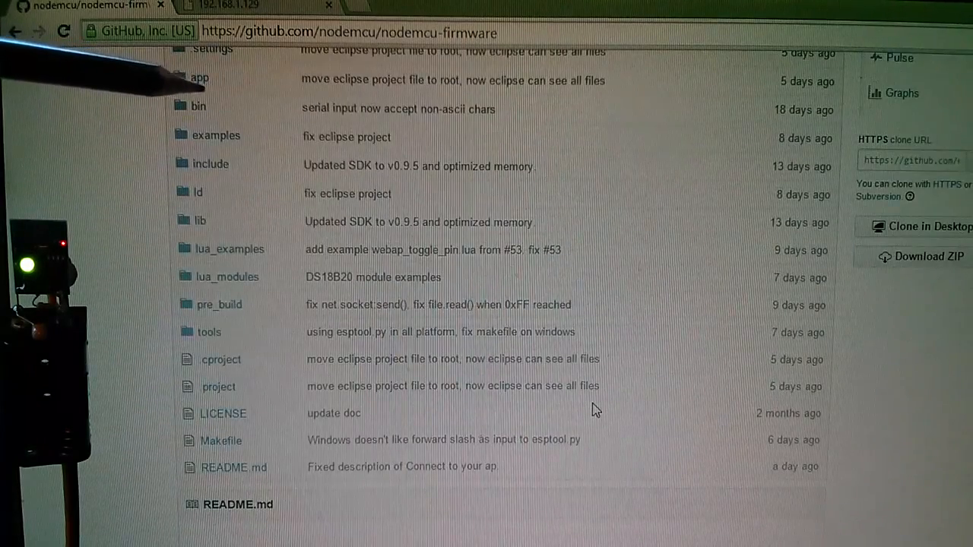
{"action": "mouse_move", "coordinate": [229, 249]}
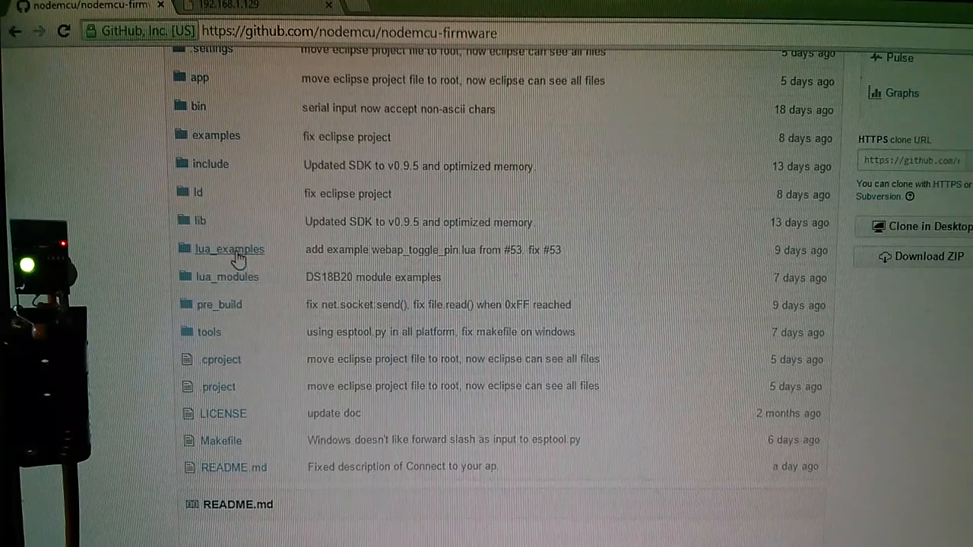
{"action": "left_click", "coordinate": [229, 249]}
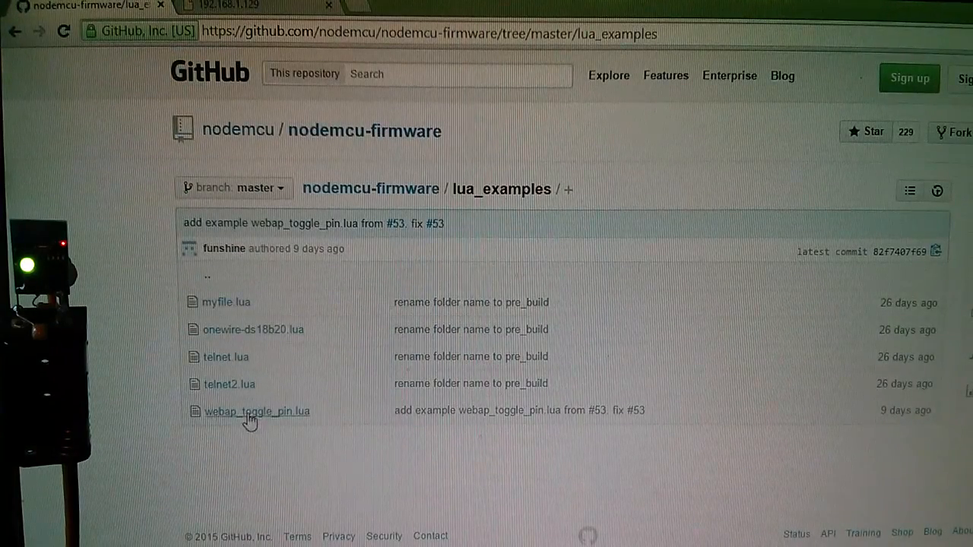
{"action": "mouse_move", "coordinate": [257, 411]}
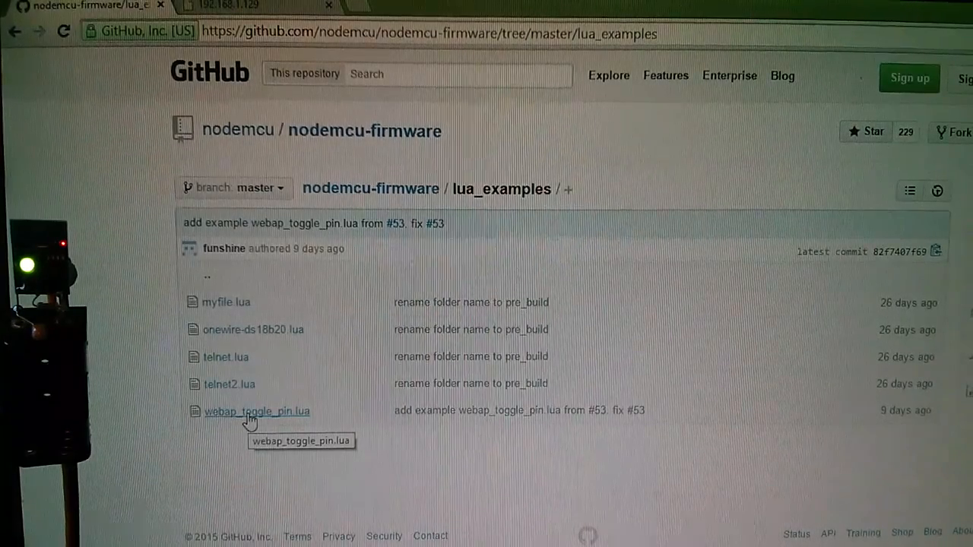
{"action": "left_click", "coordinate": [257, 411]}
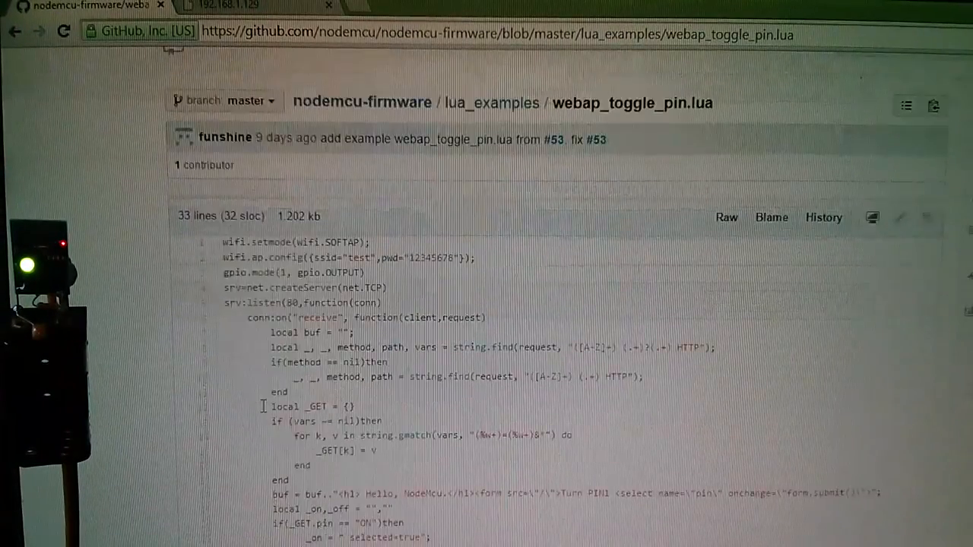
- Scroll webap_toggle_pin.lua to the ON/OFF branches that set GPIO pin 1
{"action": "scroll", "scroll_direction": "down", "scroll_amount": 3}
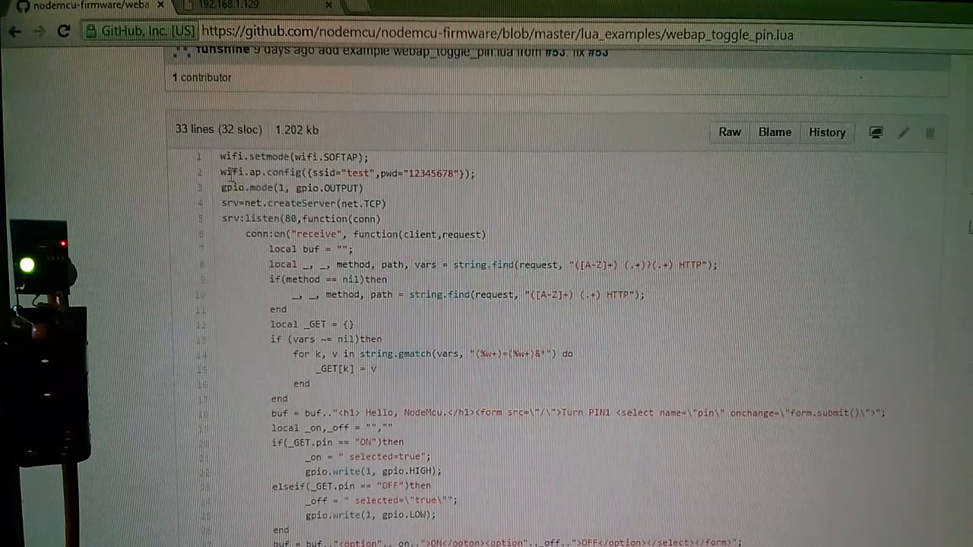
{"action": "mouse_move", "coordinate": [334, 353]}
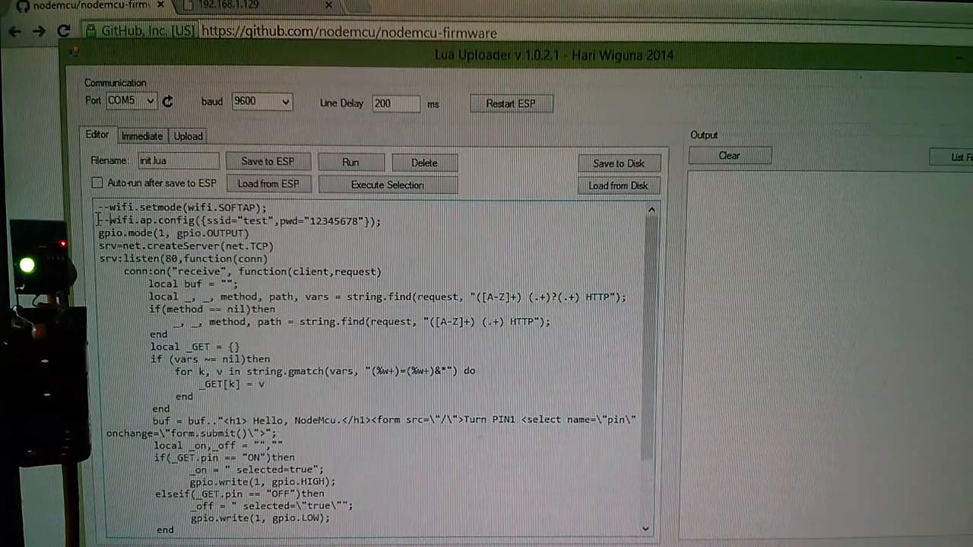
- Run the Wi-Fi connect and getip commands immediately, confirming IP 192.168.1.129, then return to init.lua
{"action": "left_click", "coordinate": [142, 135]}
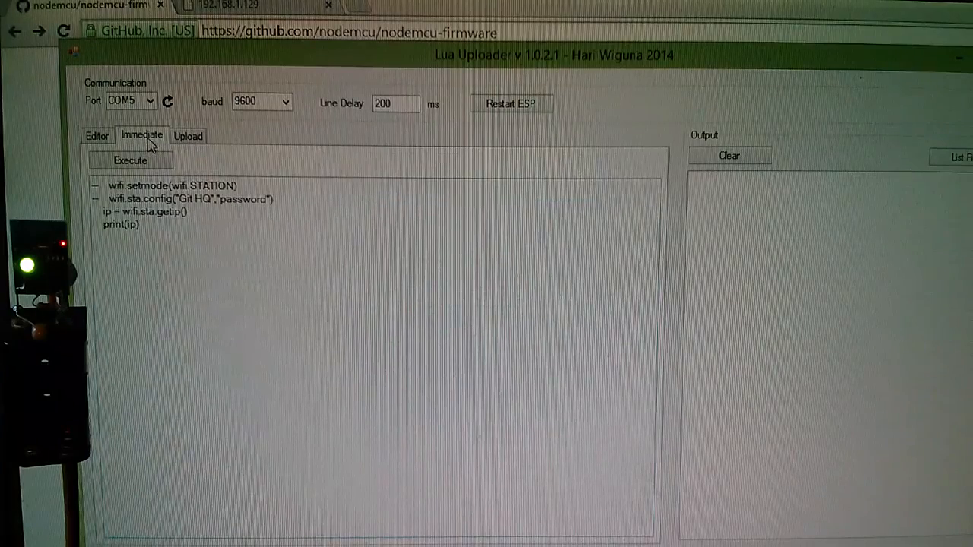
{"action": "mouse_move", "coordinate": [159, 148]}
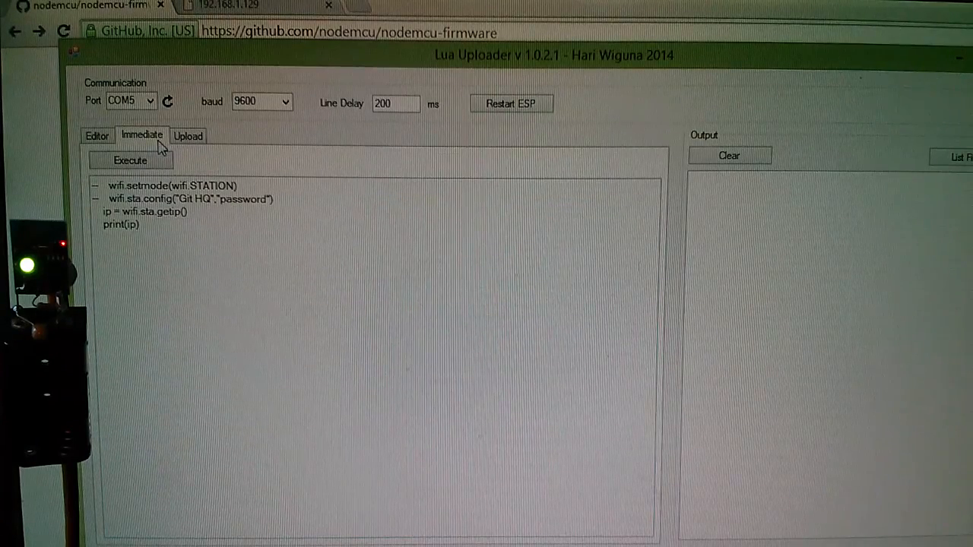
{"action": "left_click", "coordinate": [130, 161]}
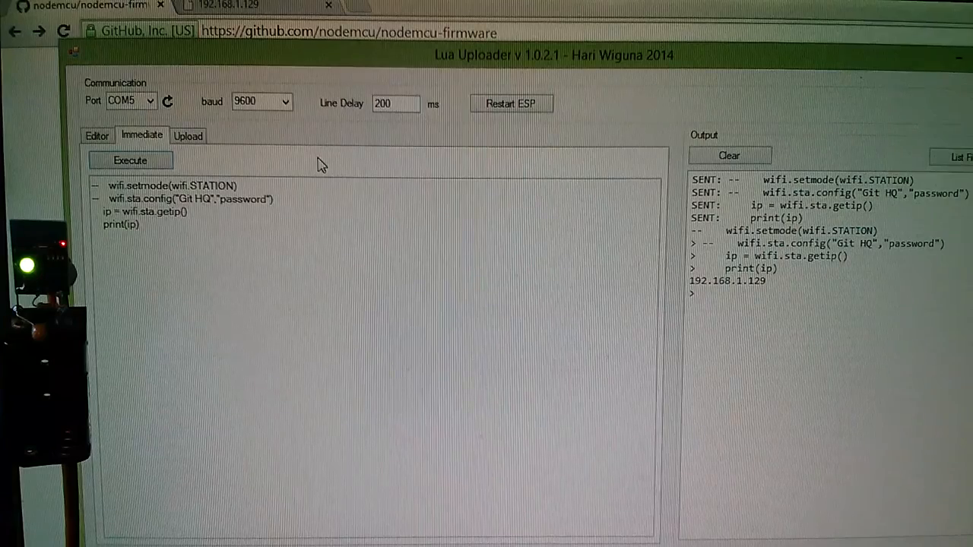
{"action": "left_click", "coordinate": [96, 135]}
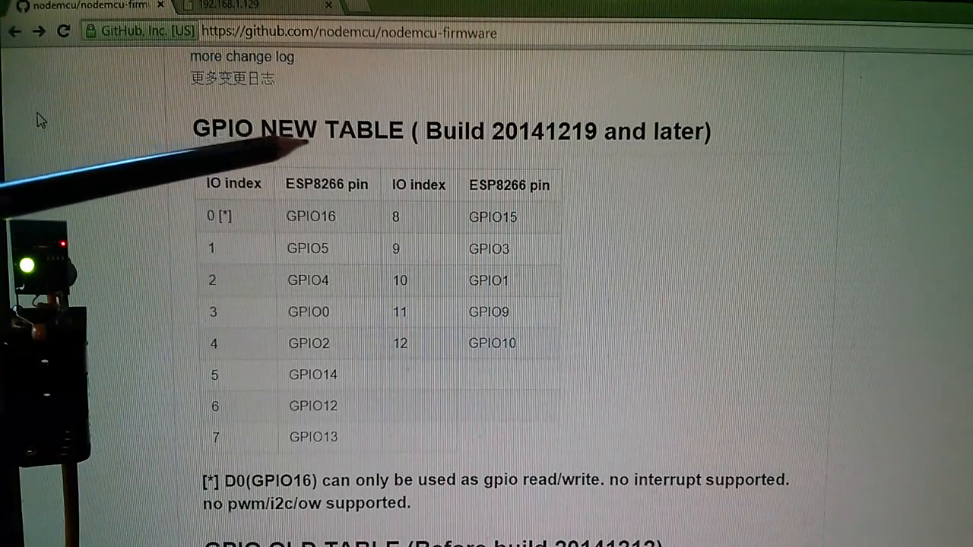
{"action": "mouse_move", "coordinate": [311, 357]}
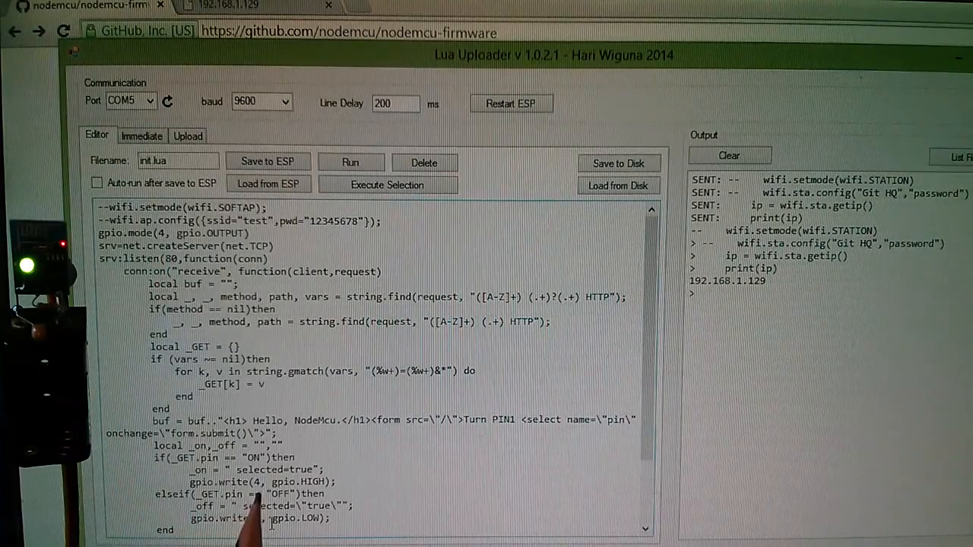
{"action": "mouse_move", "coordinate": [304, 524]}
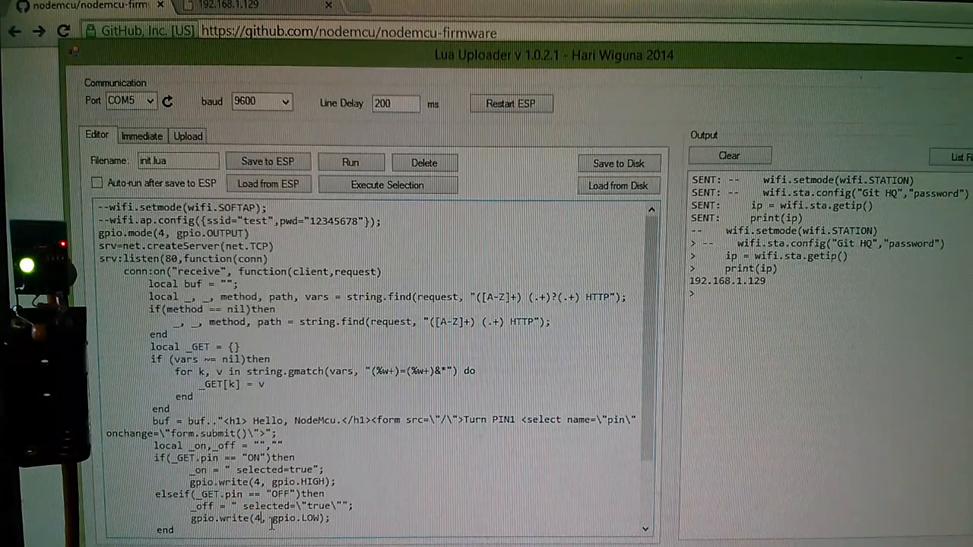
- Retitle the page 'Thank you Julian', relabel the dropdown 'Turn LED', and enable auto-run after save
{"action": "double_click", "coordinate": [292, 420]}
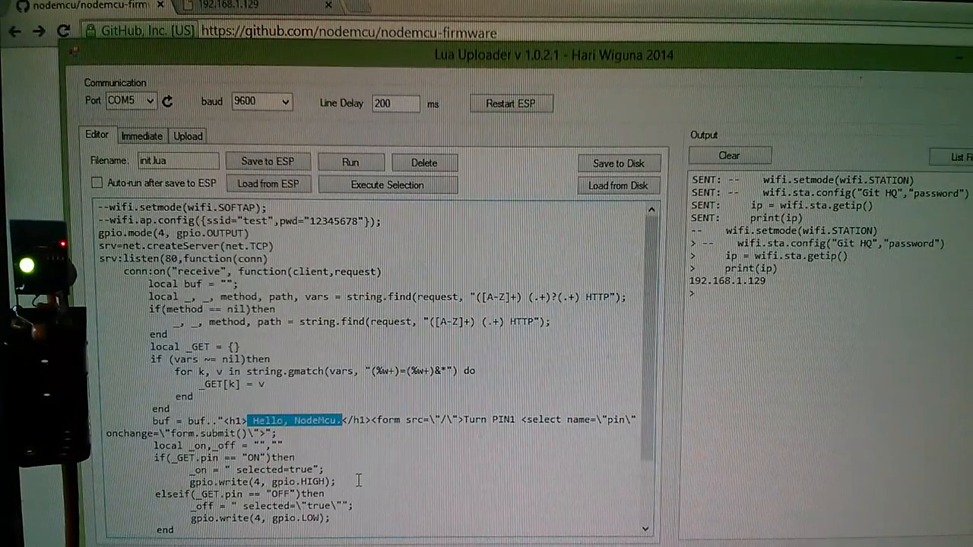
{"action": "type", "text": "Thk"}
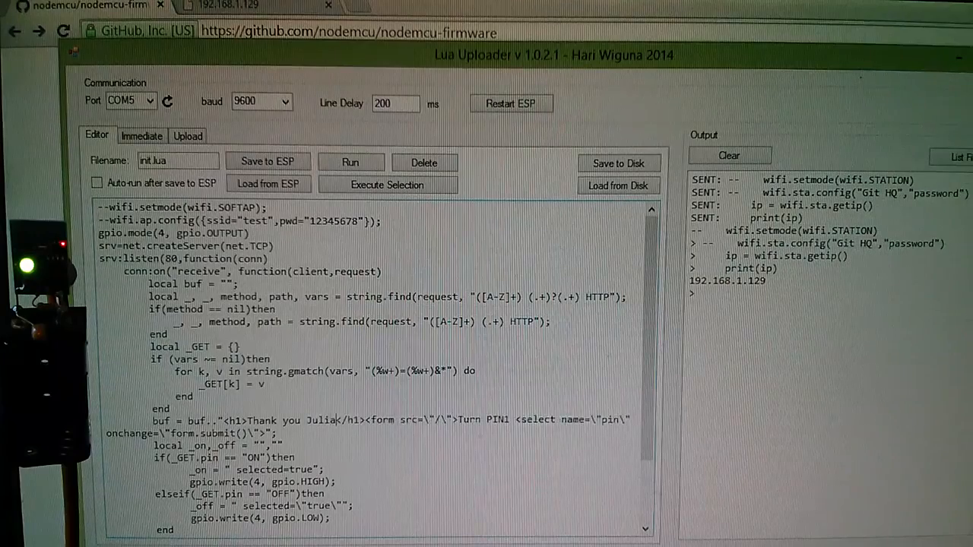
{"action": "type", "text": "n"}
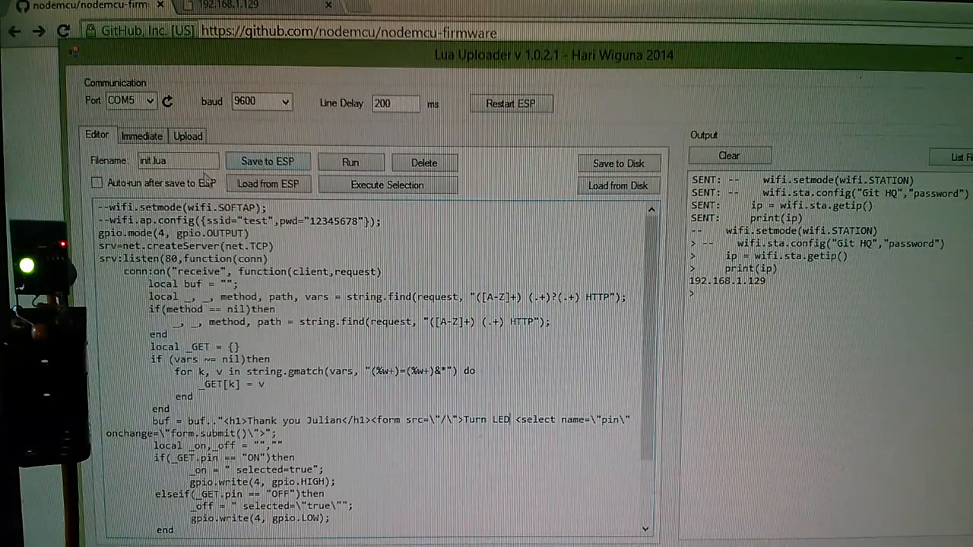
{"action": "left_click", "coordinate": [97, 183]}
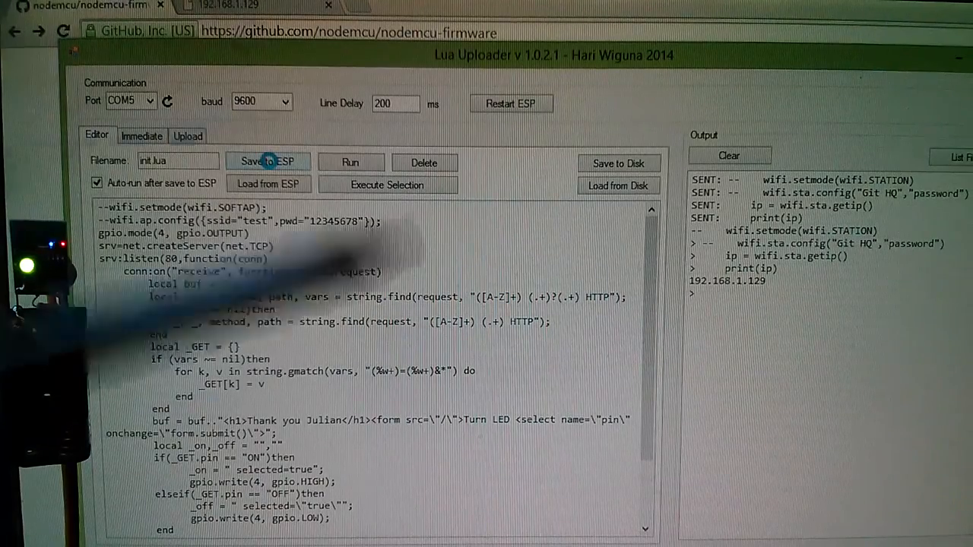
- Save init.lua to the ESP8266 so 192.168.1.129 serves the 'Thank you Julian' page
{"action": "left_click", "coordinate": [266, 161]}
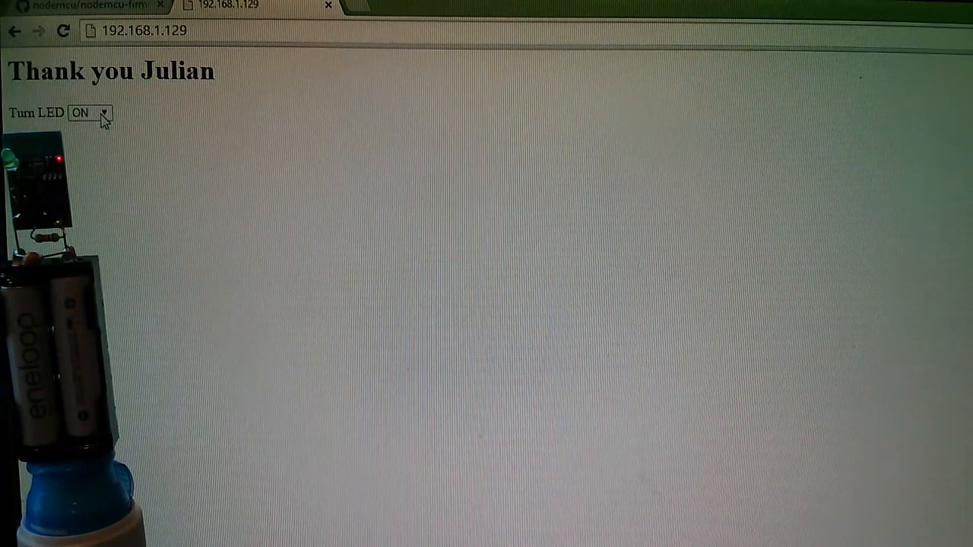
- Set the LED to OFF, reload the failed page, then switch it ON and OFF again
{"action": "left_click", "coordinate": [90, 112]}
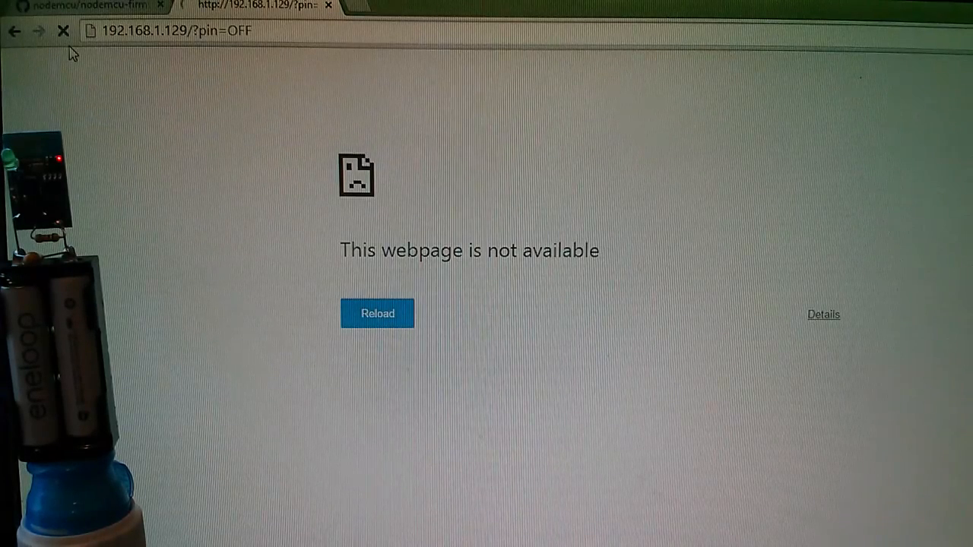
{"action": "left_click", "coordinate": [377, 313]}
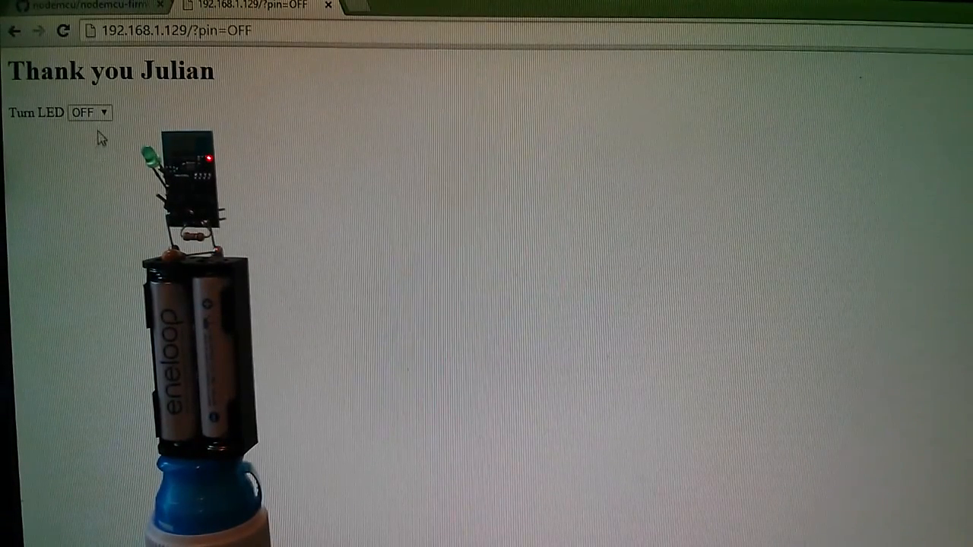
{"action": "left_click", "coordinate": [90, 113]}
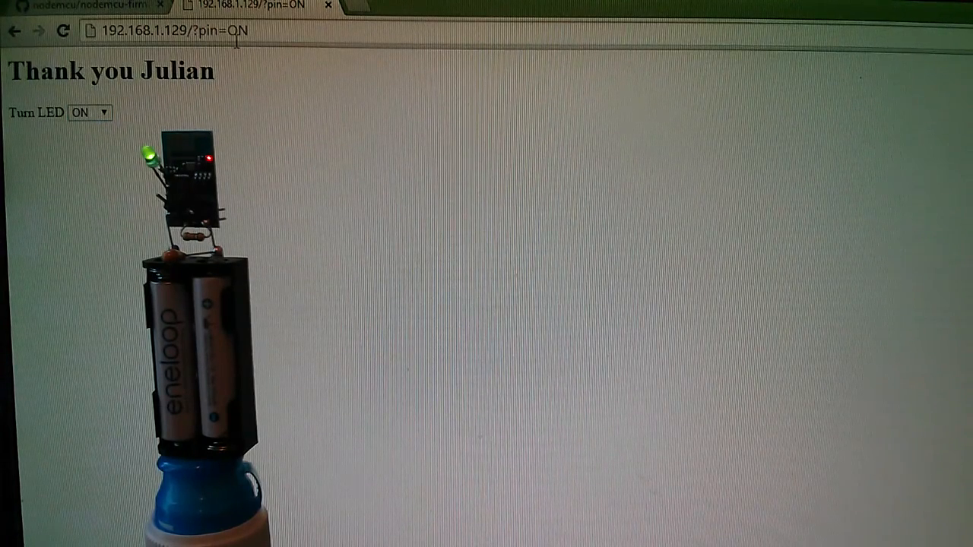
{"action": "mouse_move", "coordinate": [102, 116]}
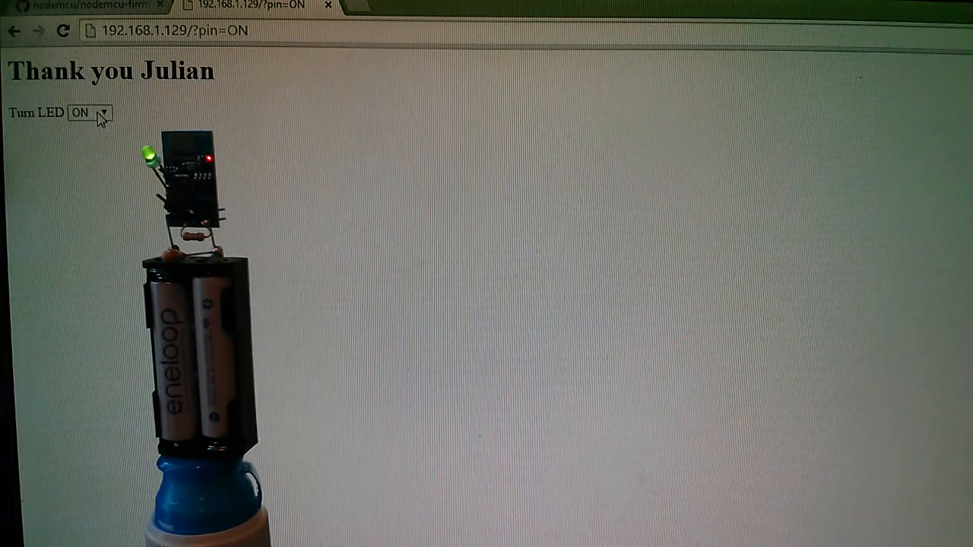
{"action": "left_click", "coordinate": [90, 113]}
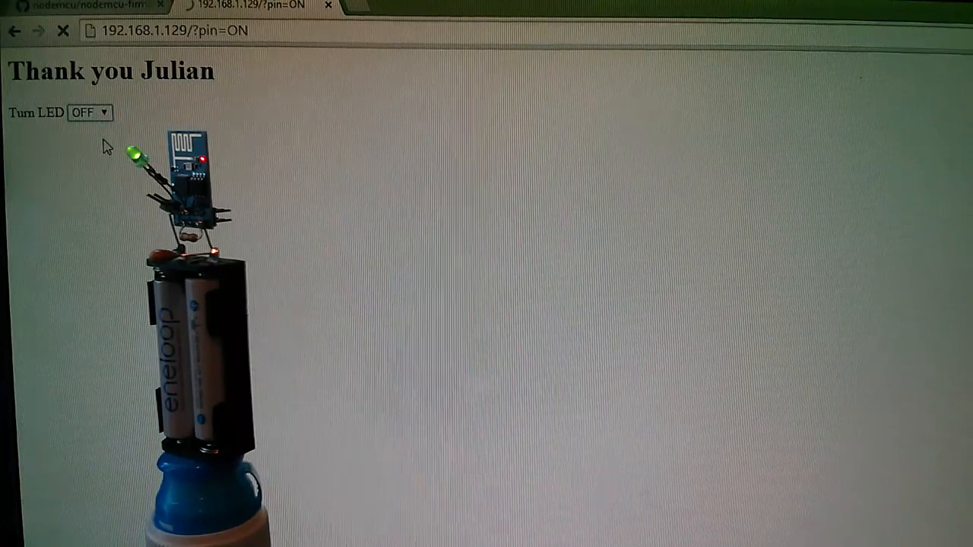
{"action": "left_click", "coordinate": [89, 111]}
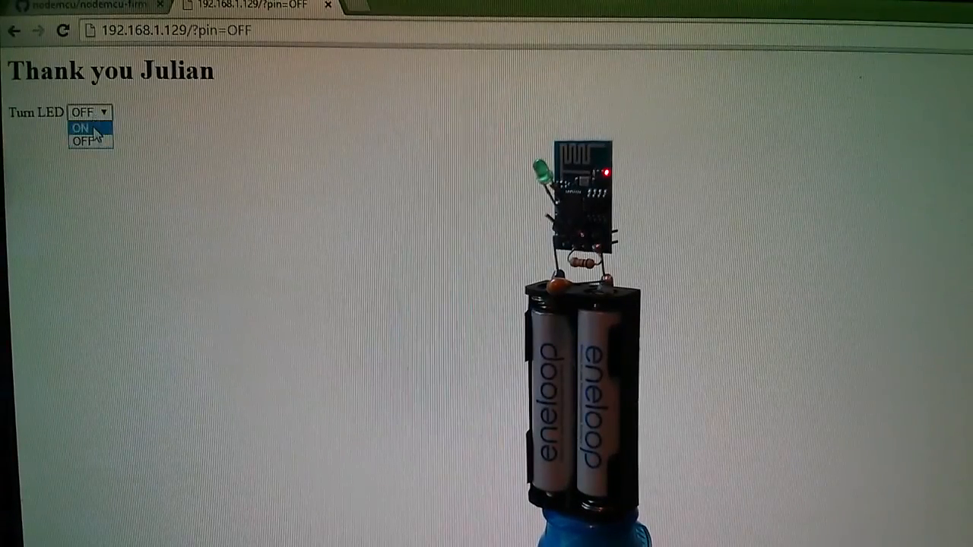
- Pick ON, then OFF, then ON again from the Turn LED dropdown
{"action": "left_click", "coordinate": [83, 127]}
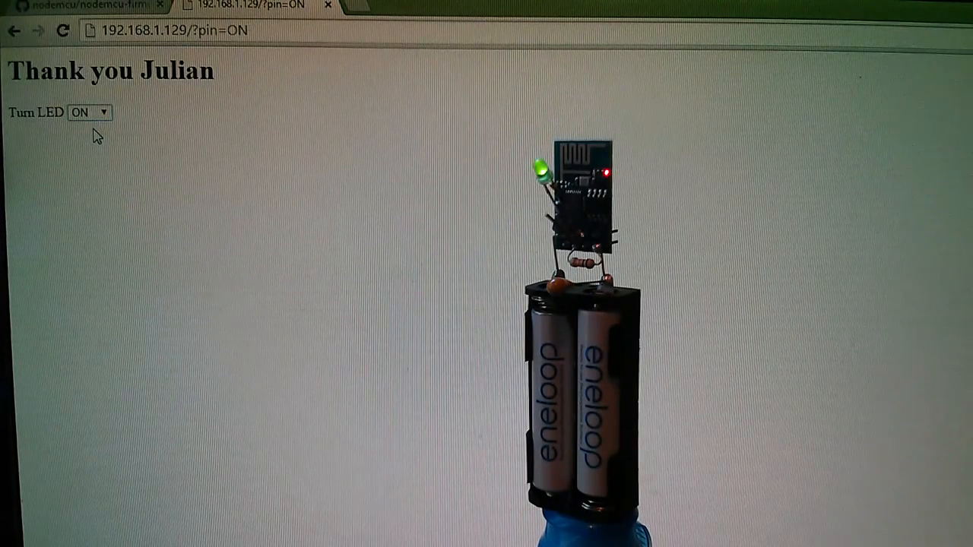
{"action": "mouse_move", "coordinate": [95, 121]}
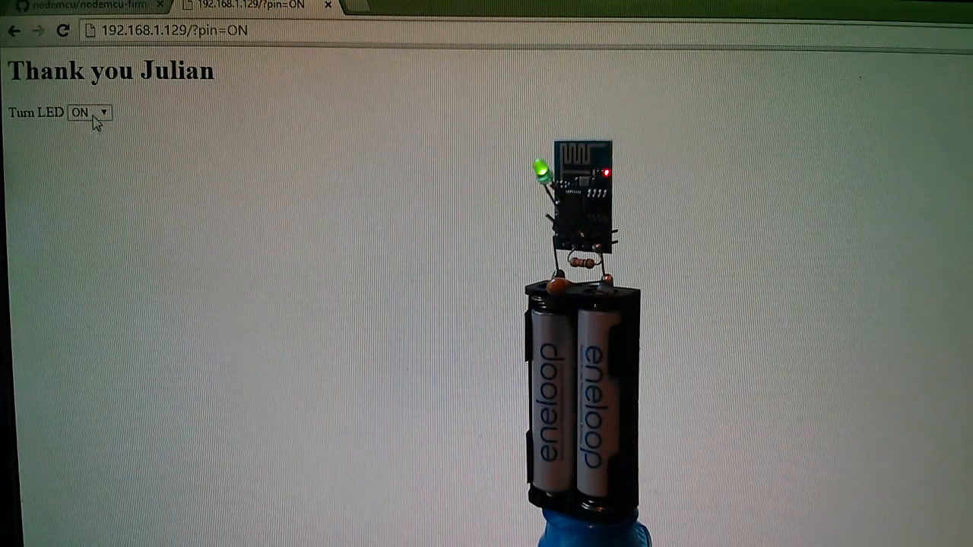
{"action": "left_click", "coordinate": [89, 112]}
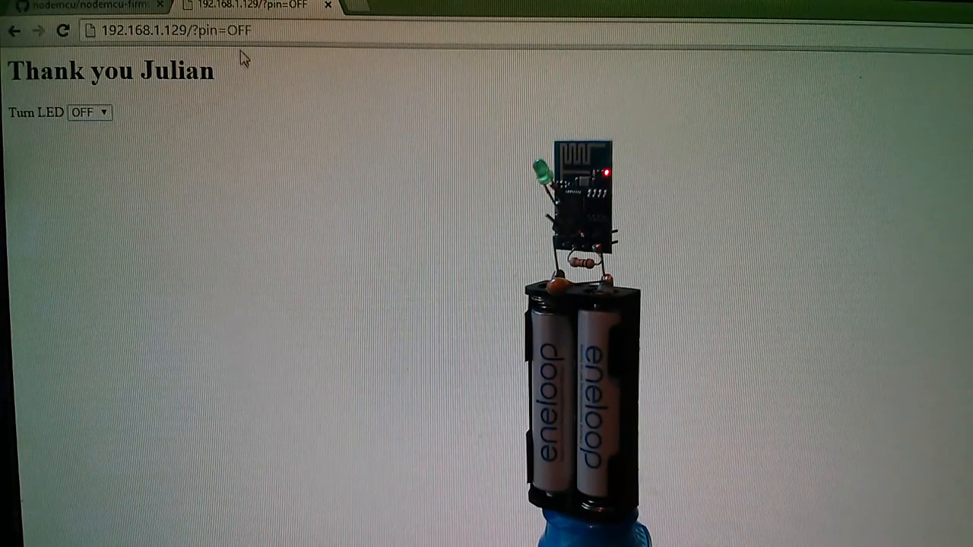
{"action": "mouse_move", "coordinate": [235, 136]}
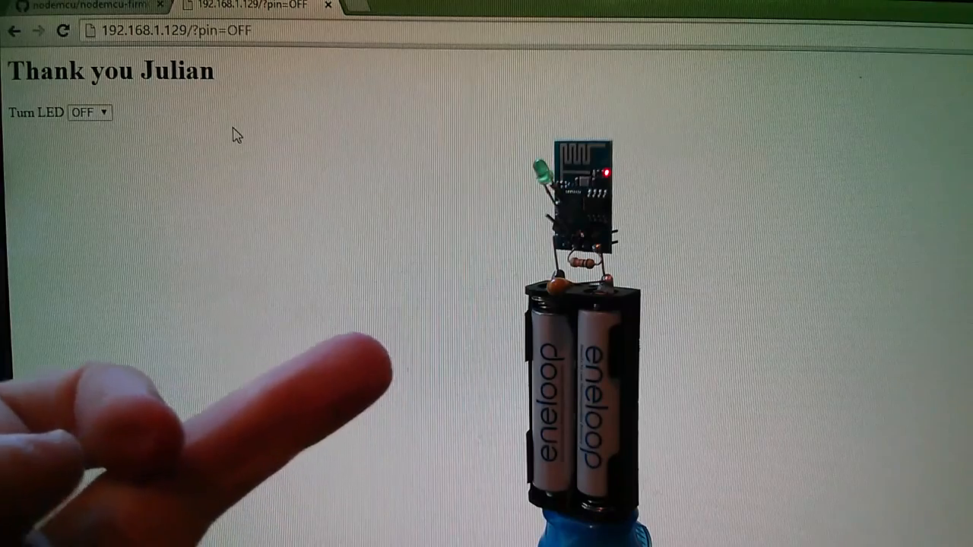
{"action": "left_click", "coordinate": [89, 112]}
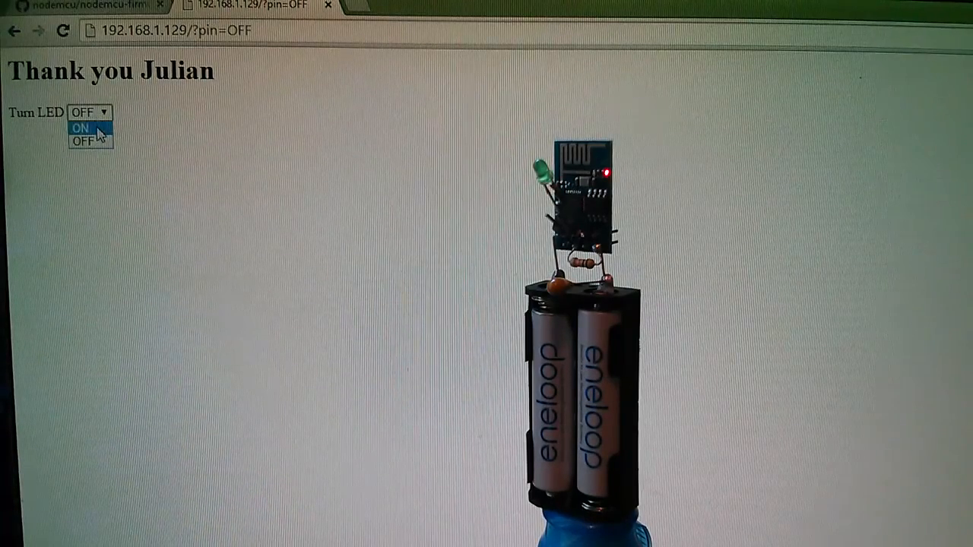
{"action": "left_click", "coordinate": [79, 128]}
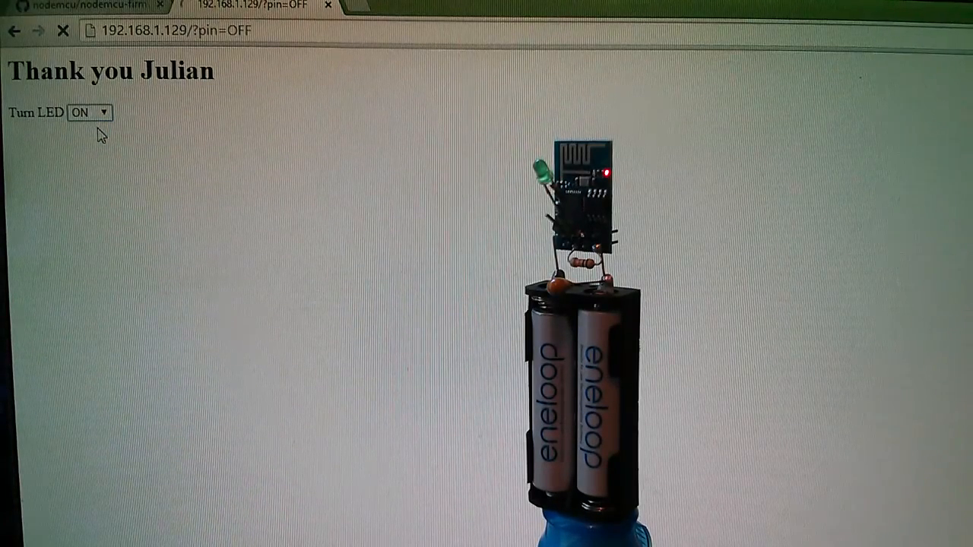